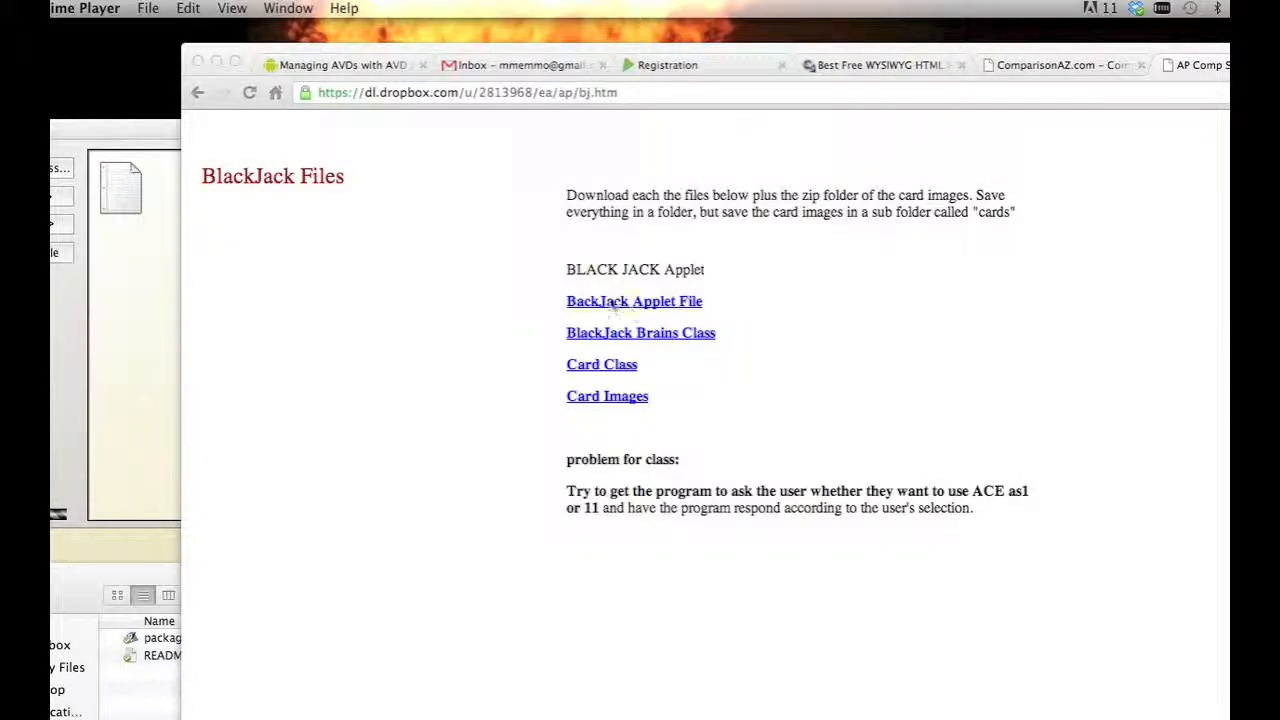
{"action": "mouse_move", "coordinate": [204, 240]}
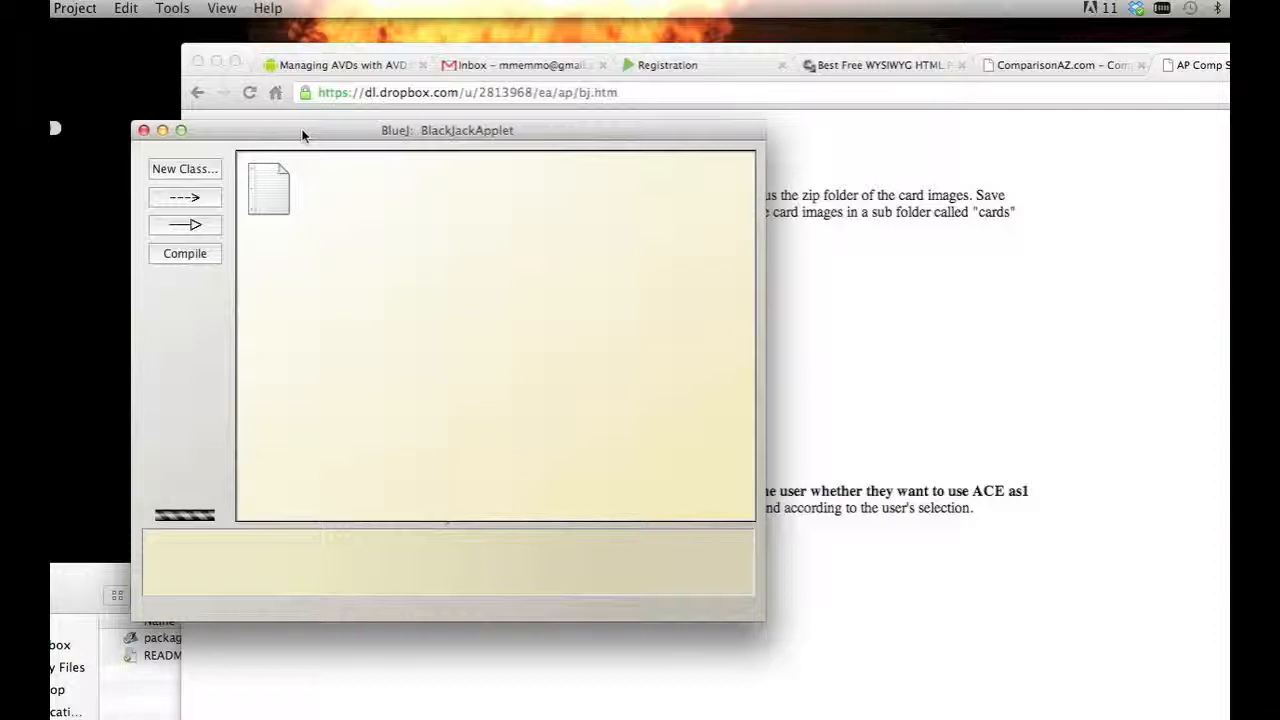
{"action": "mouse_move", "coordinate": [196, 120]}
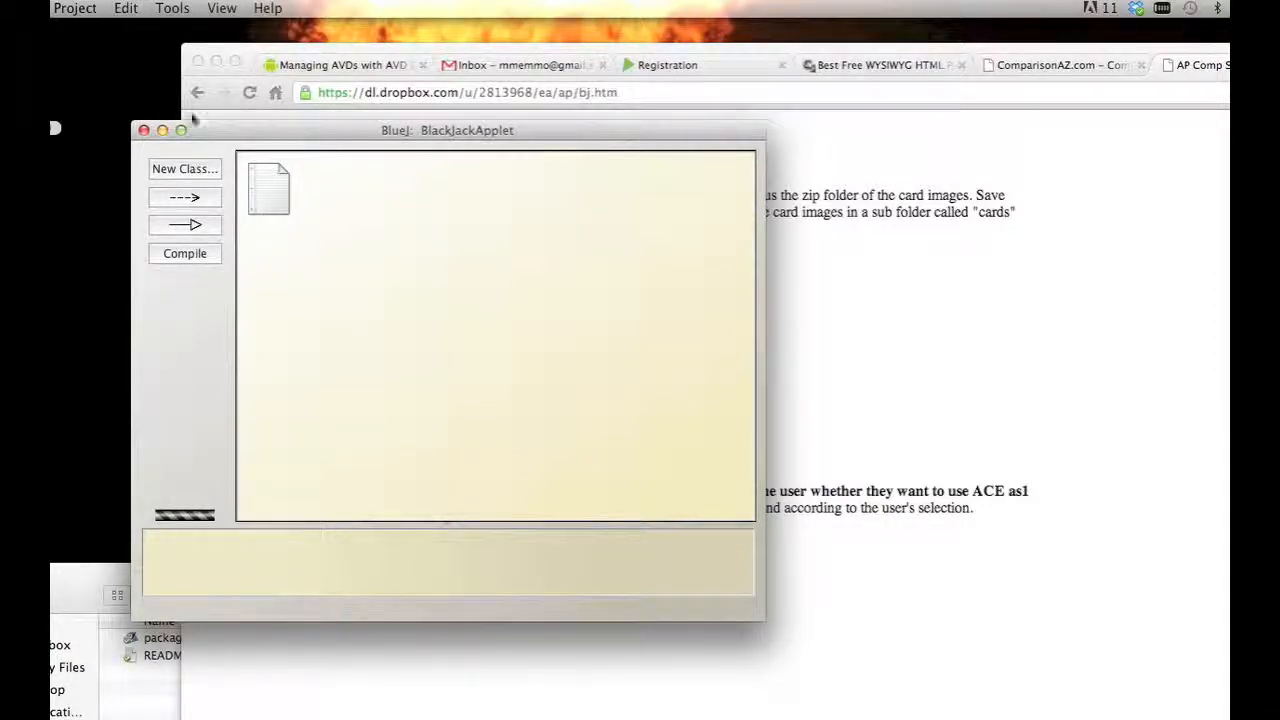
{"action": "mouse_move", "coordinate": [456, 152]}
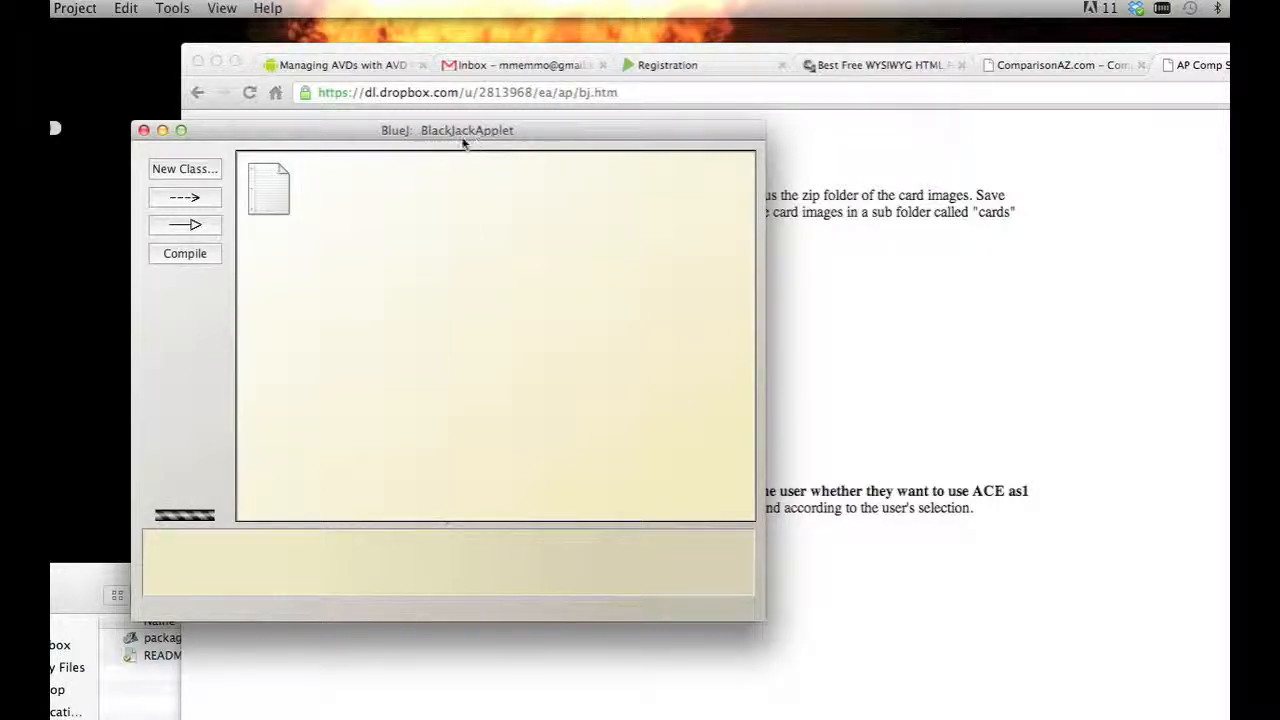
{"action": "mouse_move", "coordinate": [508, 152]}
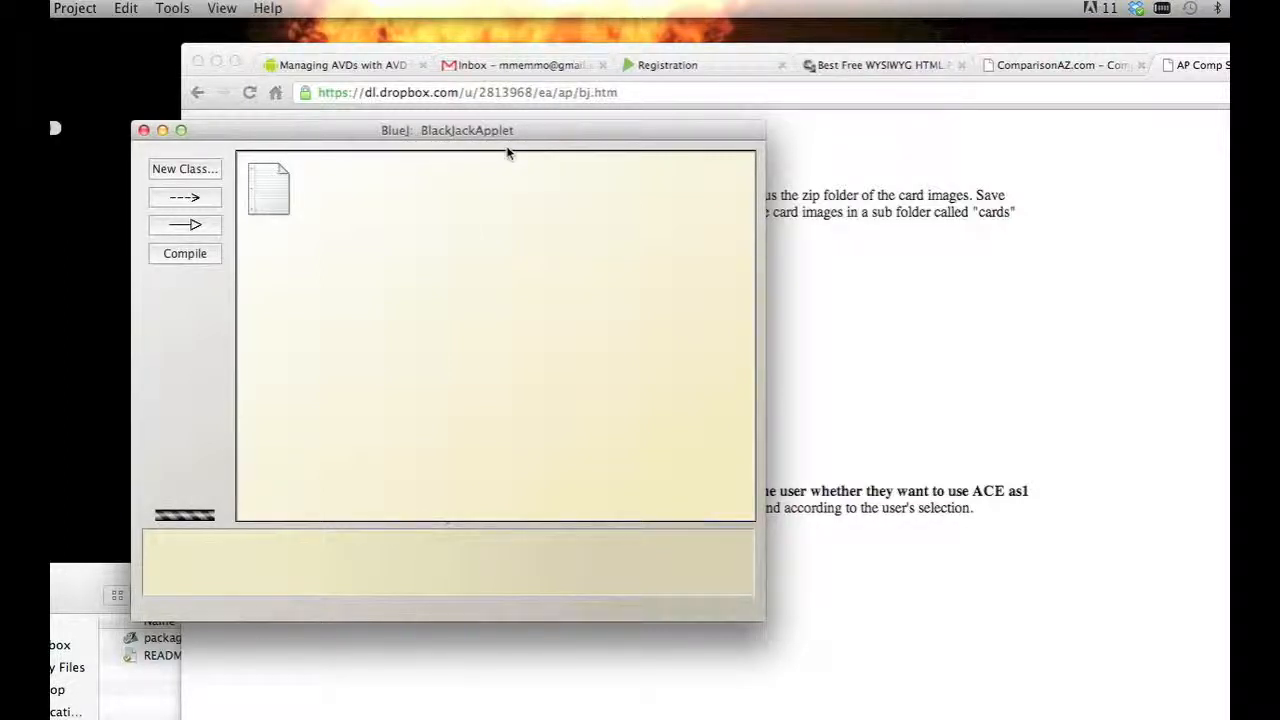
{"action": "mouse_move", "coordinate": [116, 556]}
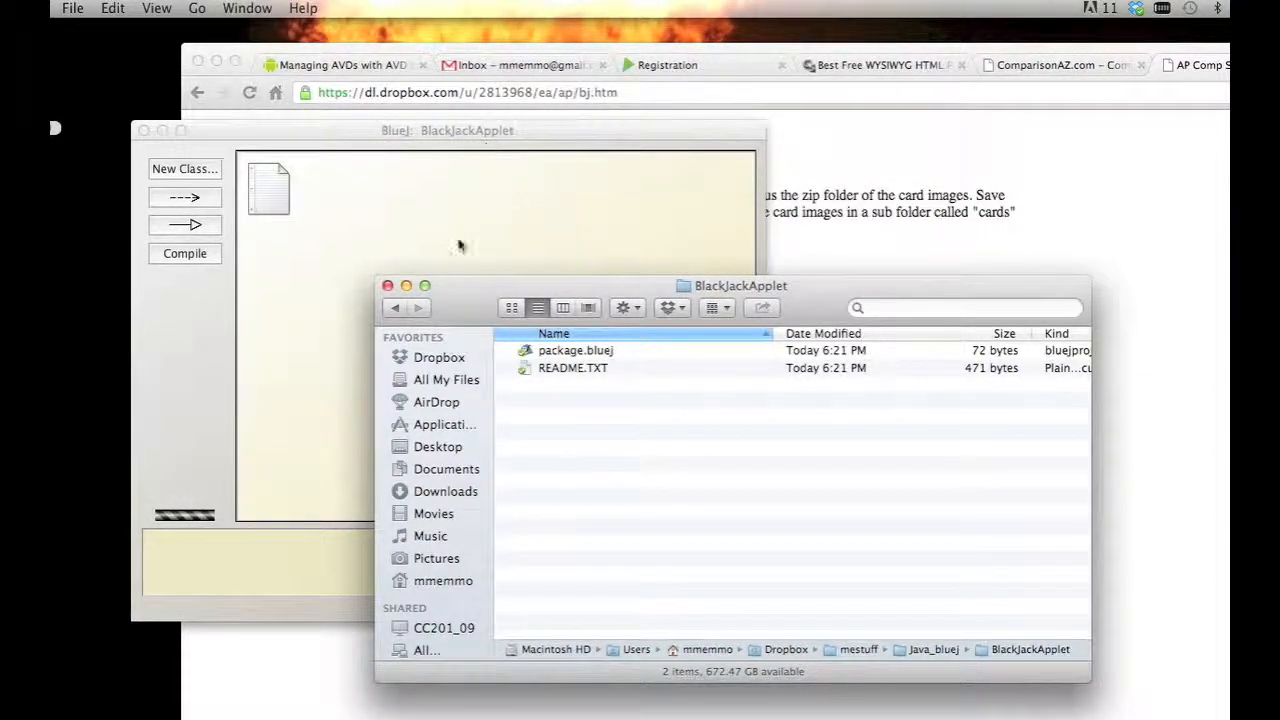
Reposition the BlackJackApplet folder window to receive the three downloaded .rtf class files.
{"action": "left_click_drag", "start_coordinate": [740, 284], "coordinate": [664, 500]}
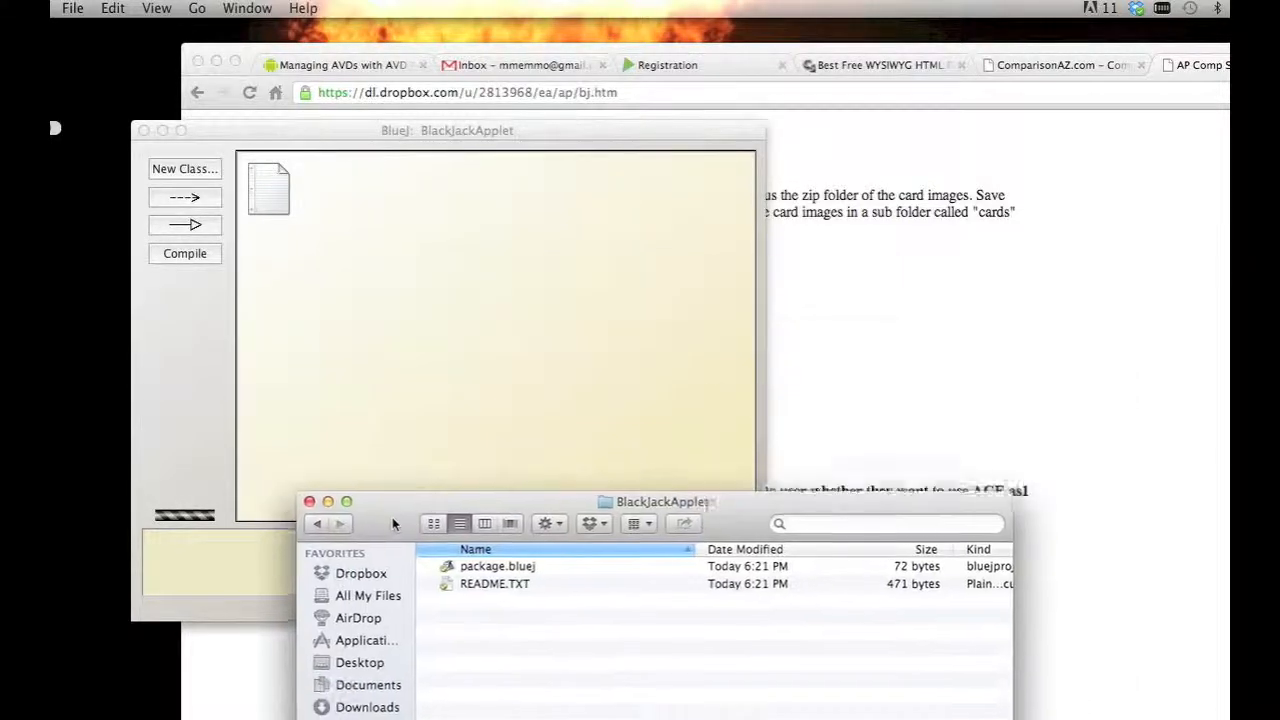
{"action": "left_click_drag", "start_coordinate": [660, 500], "coordinate": [408, 604]}
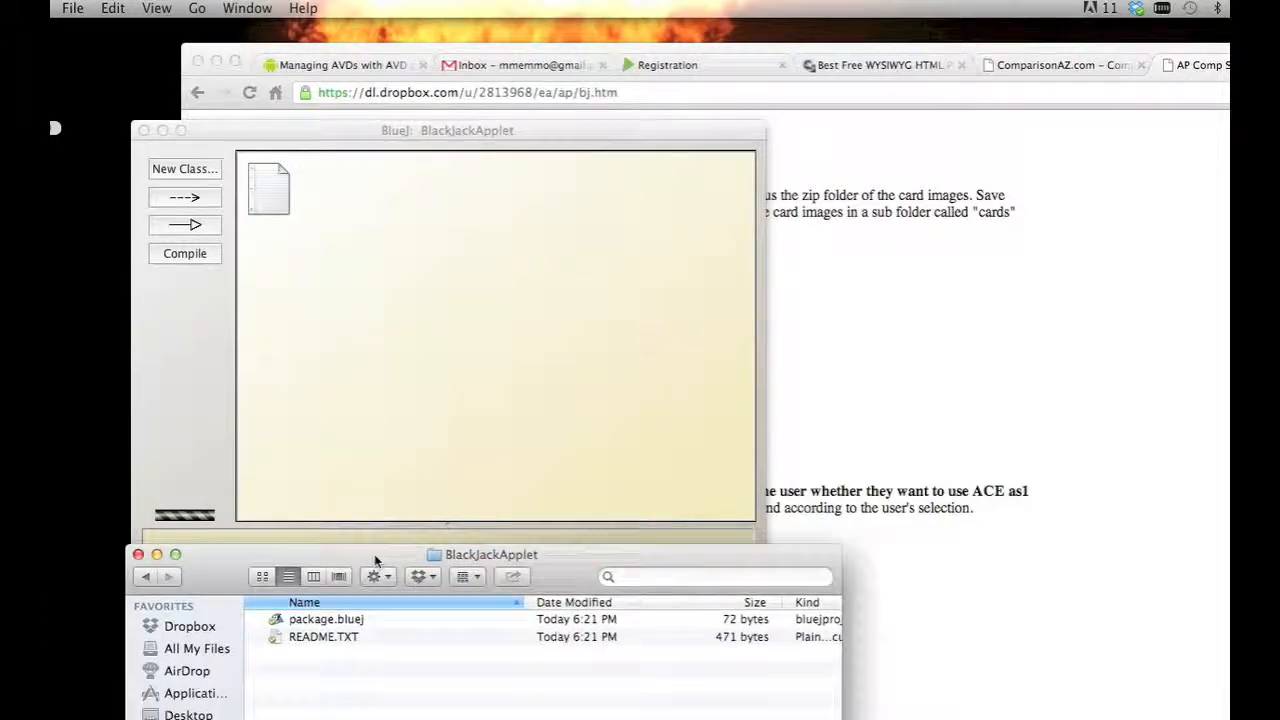
{"action": "left_click_drag", "start_coordinate": [490, 554], "coordinate": [720, 418]}
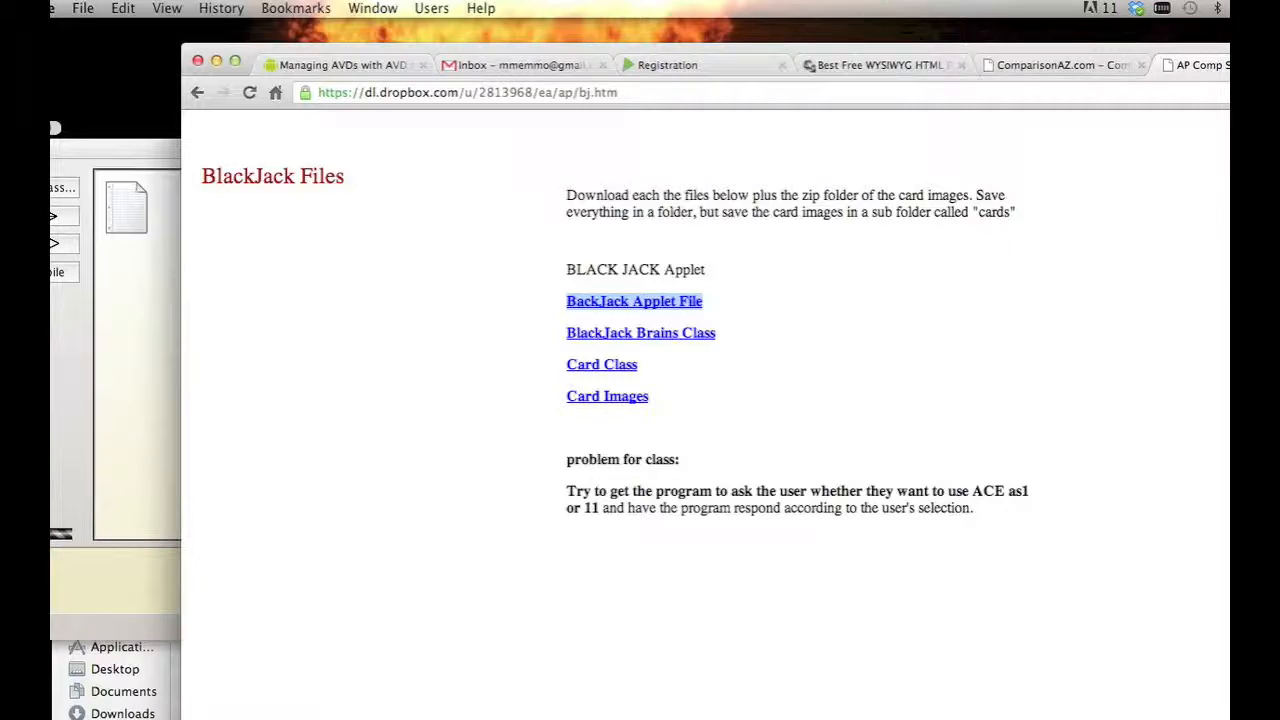
{"action": "left_click", "coordinate": [634, 300]}
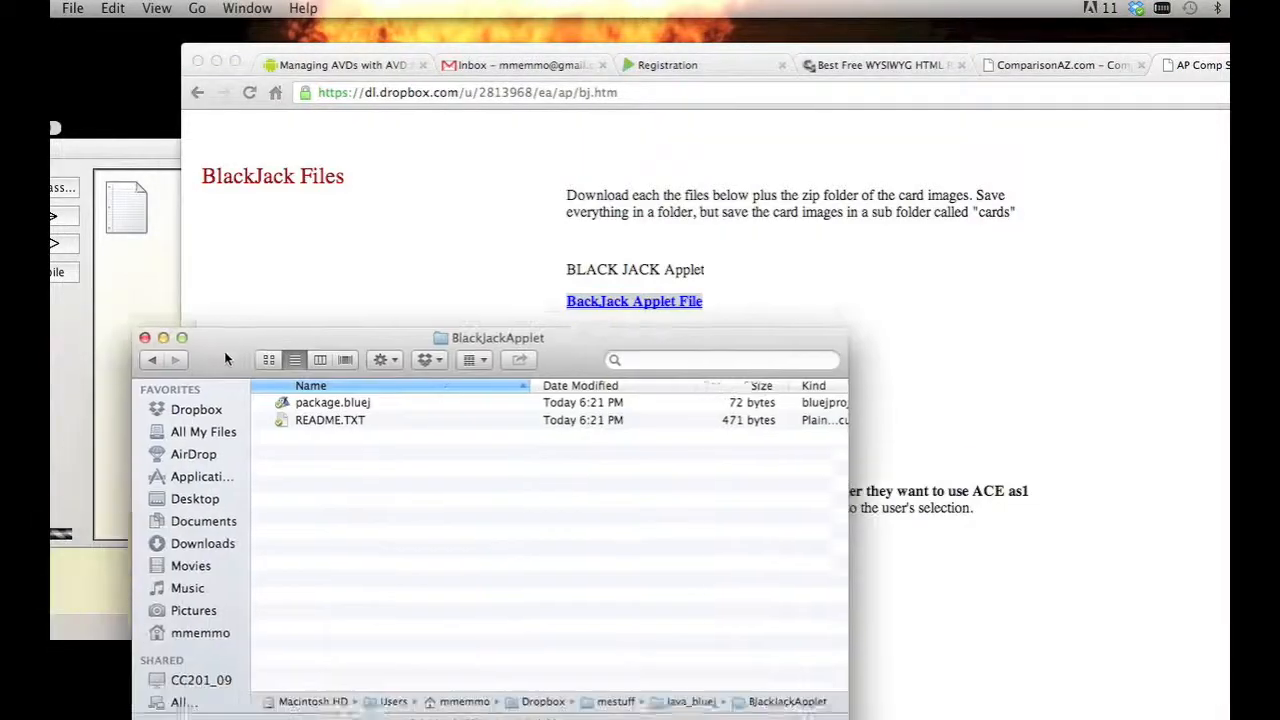
{"action": "left_click_drag", "start_coordinate": [496, 336], "coordinate": [536, 232]}
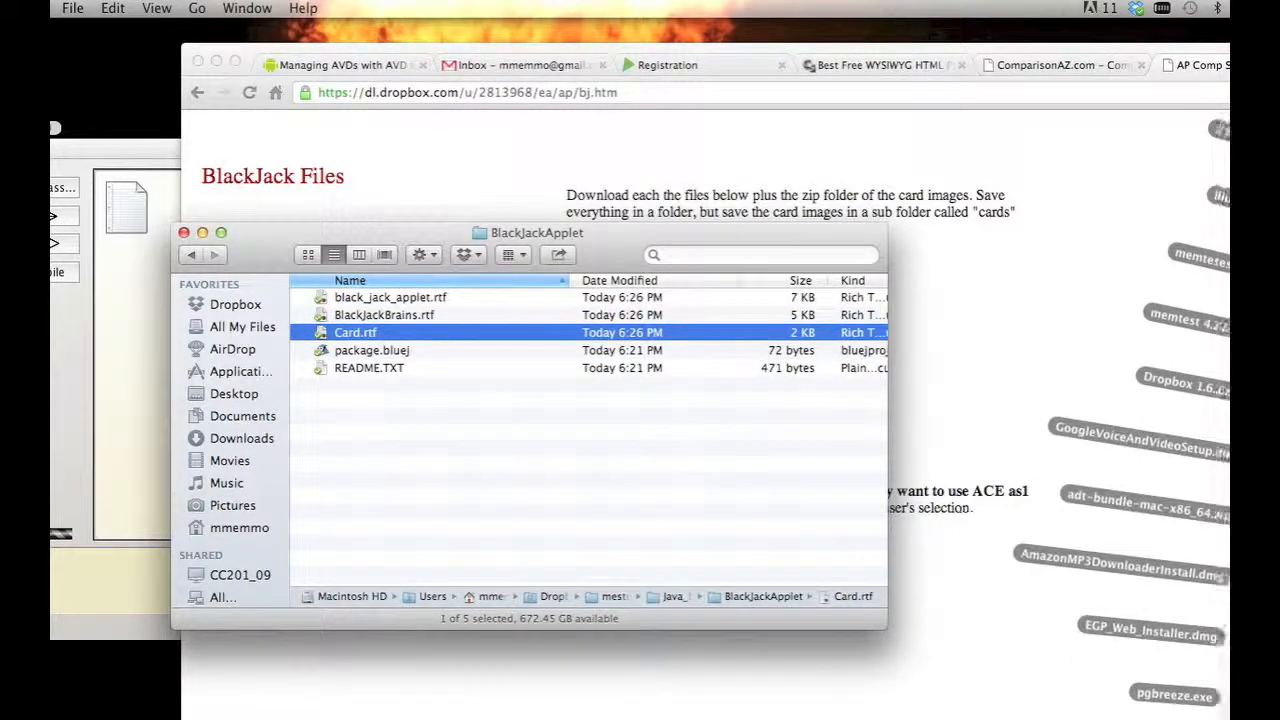
{"action": "mouse_move", "coordinate": [670, 488]}
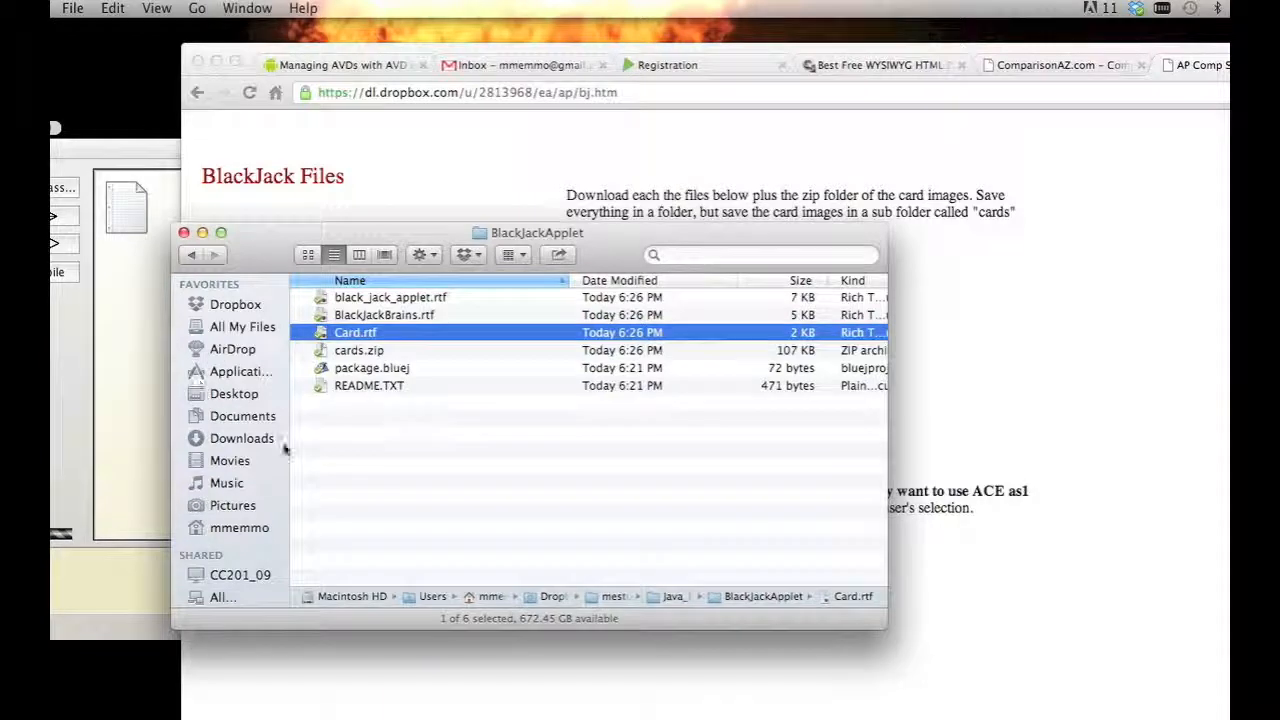
Unzip cards.zip into a cards folder, check its 57 GIF thumbnails, and return to the project folder.
{"action": "left_click", "coordinate": [360, 350]}
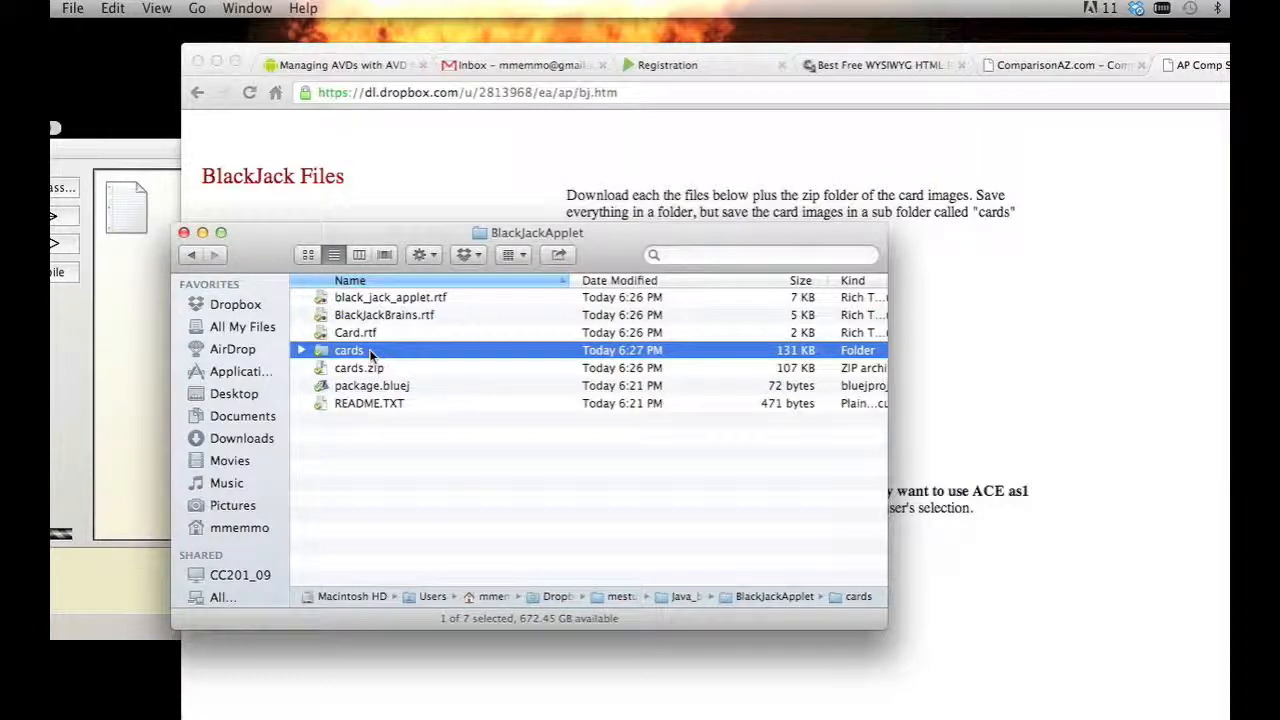
{"action": "mouse_move", "coordinate": [296, 500]}
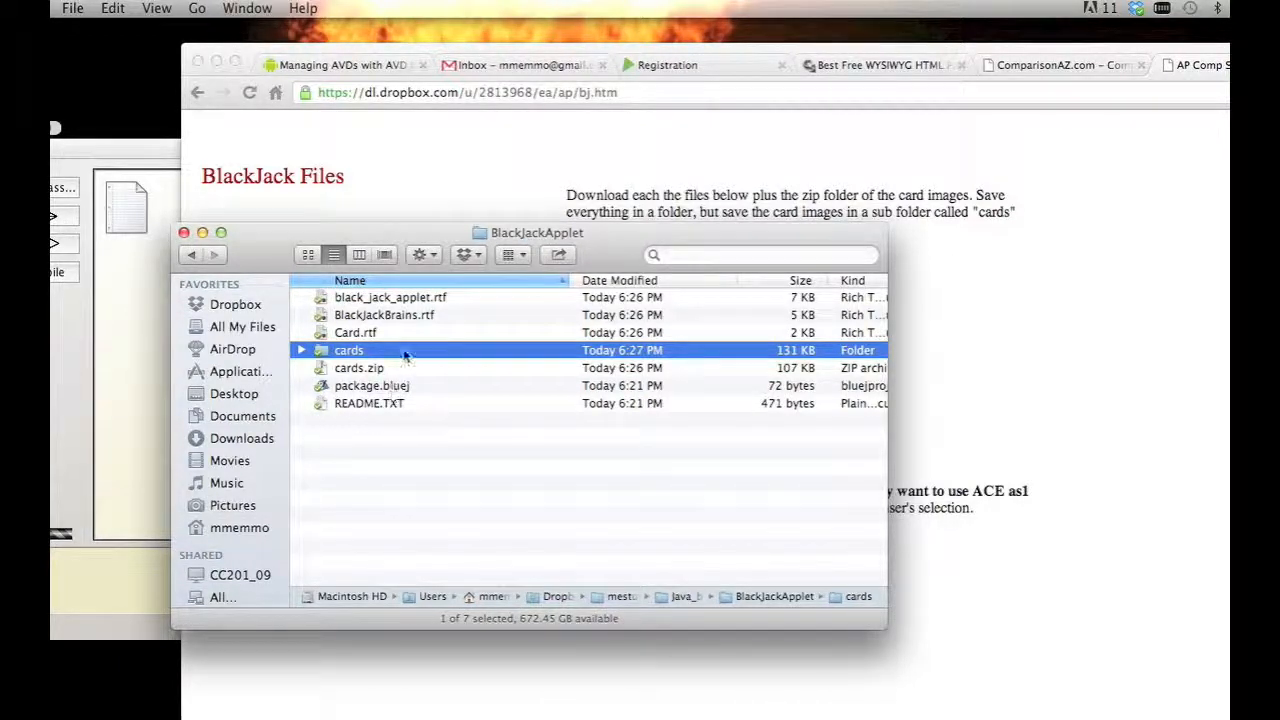
{"action": "double_click", "coordinate": [348, 350]}
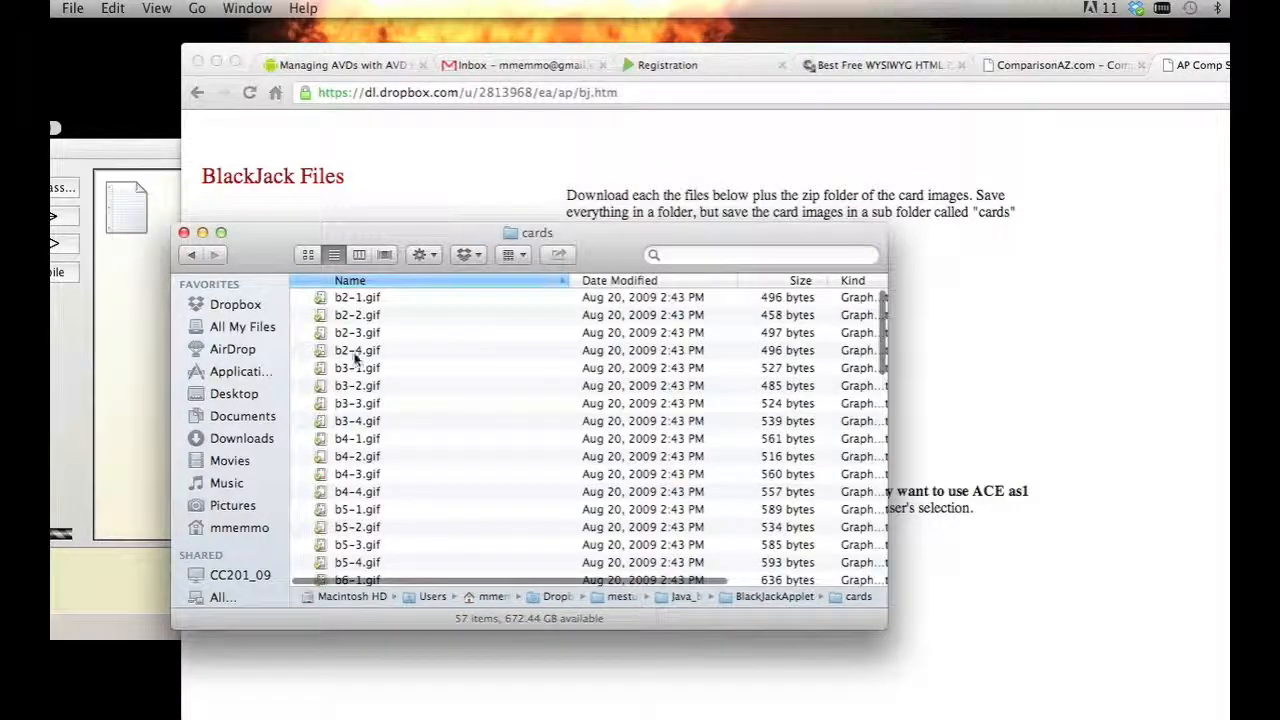
{"action": "left_click", "coordinate": [308, 254]}
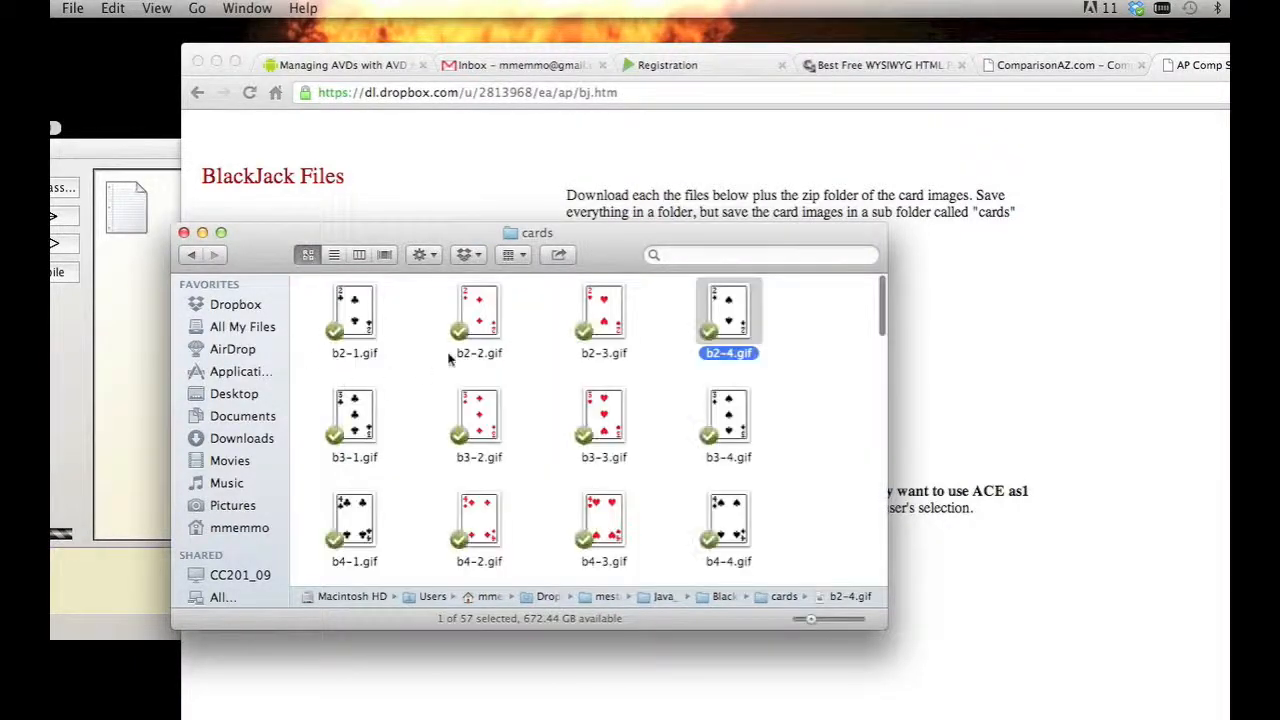
{"action": "left_click", "coordinate": [192, 256]}
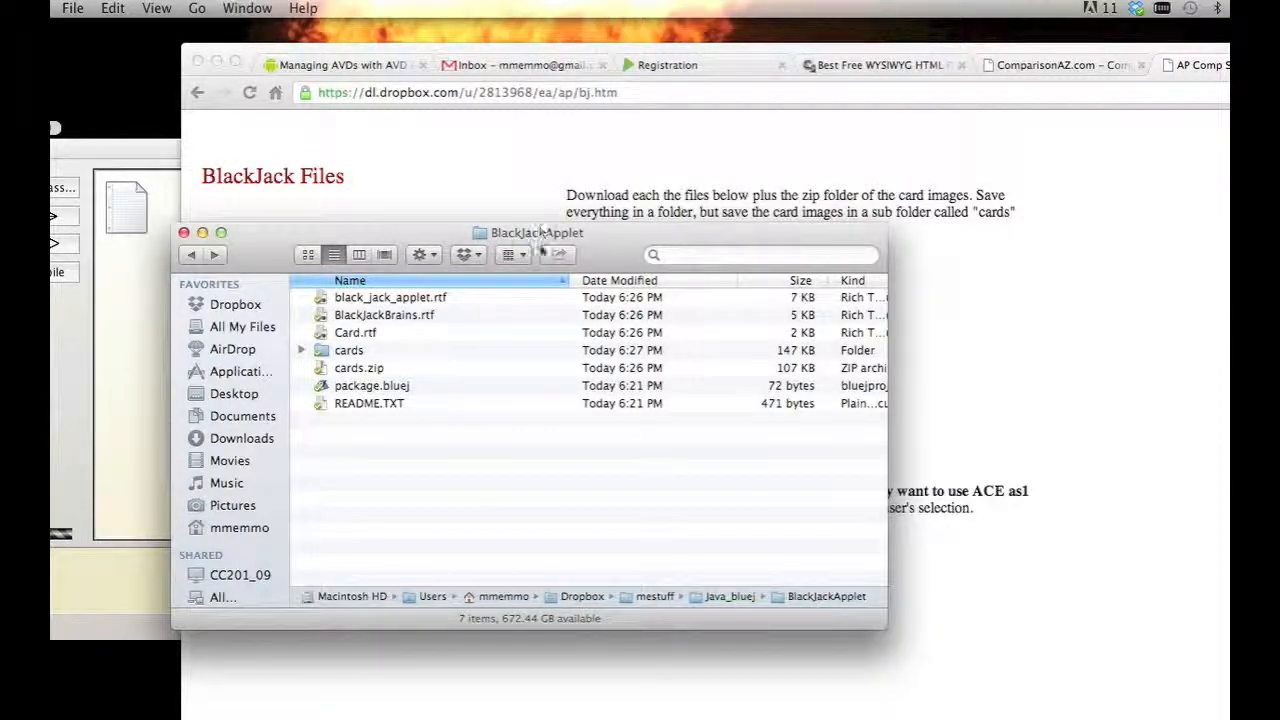
{"action": "mouse_move", "coordinate": [452, 348]}
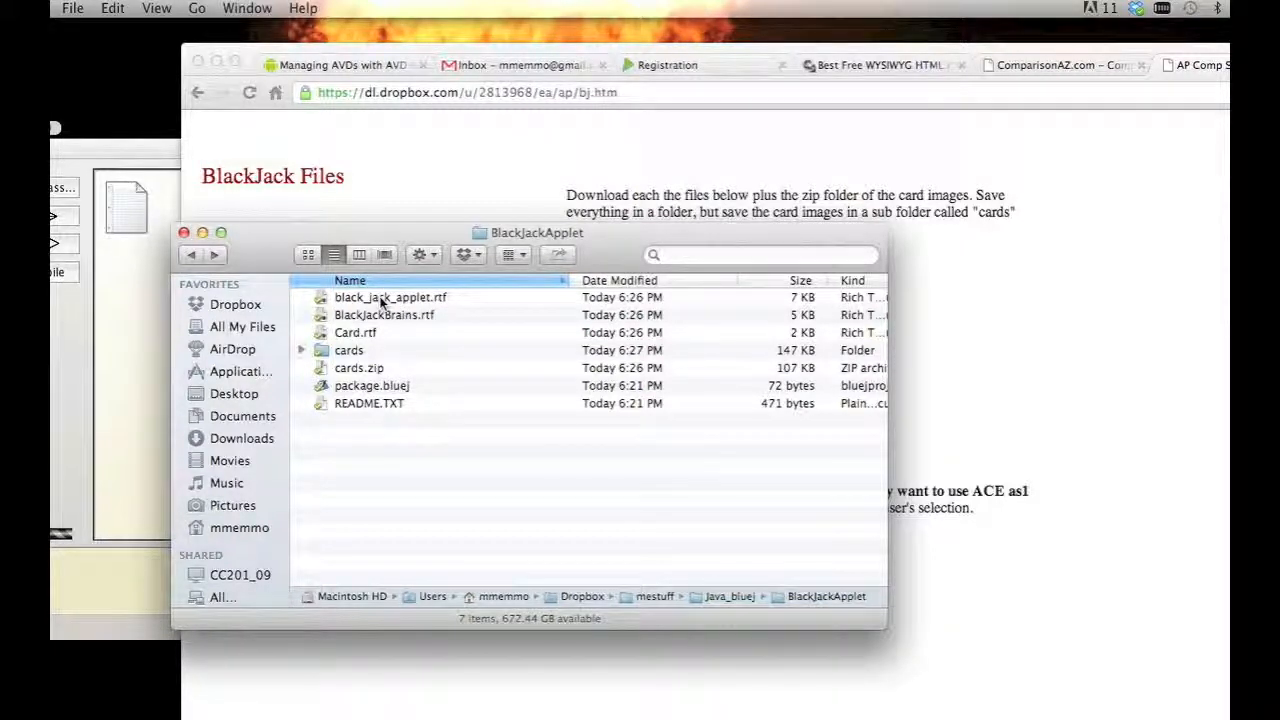
Copy all of black_jack_applet.rtf's source and create a new class for it.
{"action": "double_click", "coordinate": [390, 296]}
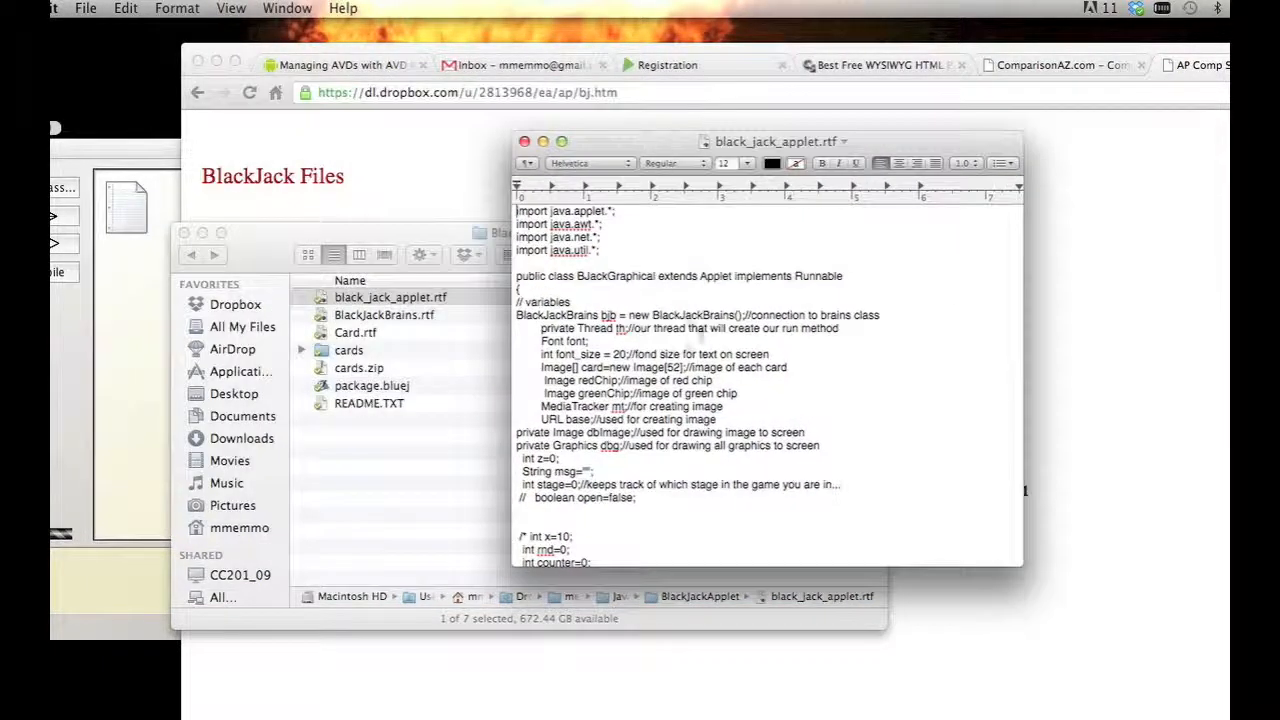
{"action": "key", "text": "cmd+a"}
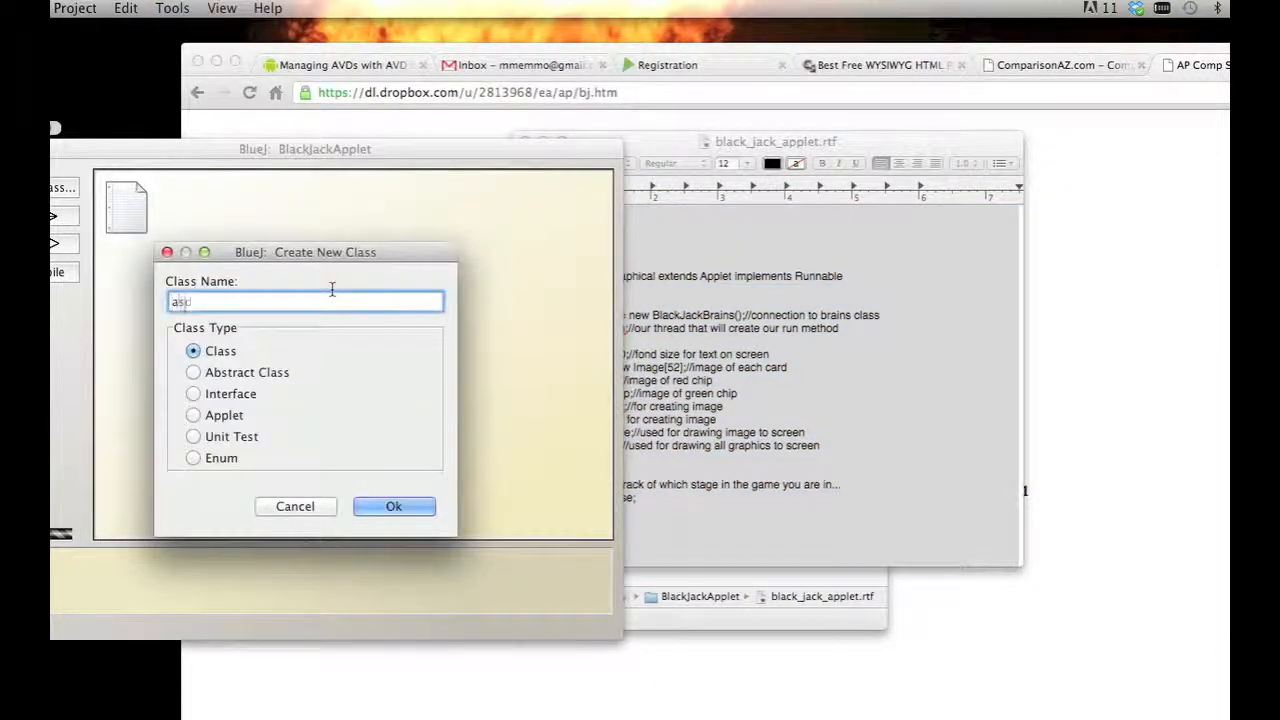
{"action": "left_click", "coordinate": [392, 506]}
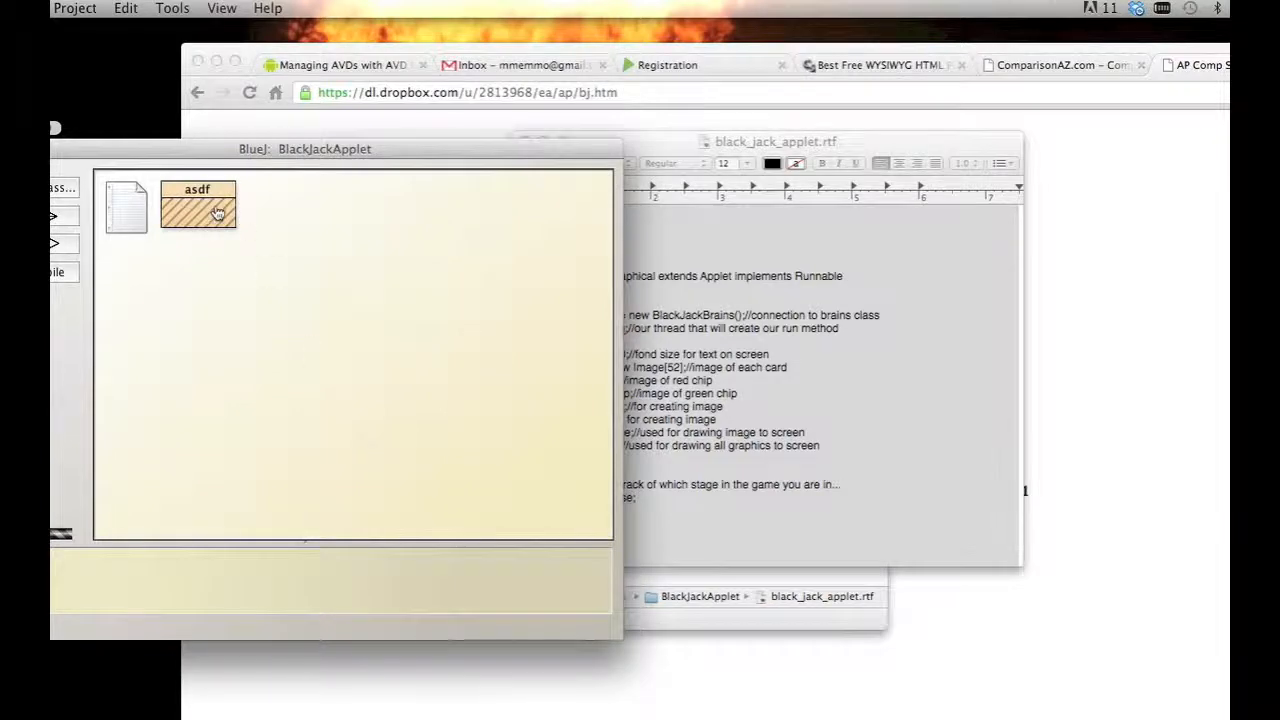
Paste the code into the new class, compile BJackGraphical and dismiss the deprecation warnings.
{"action": "double_click", "coordinate": [196, 204]}
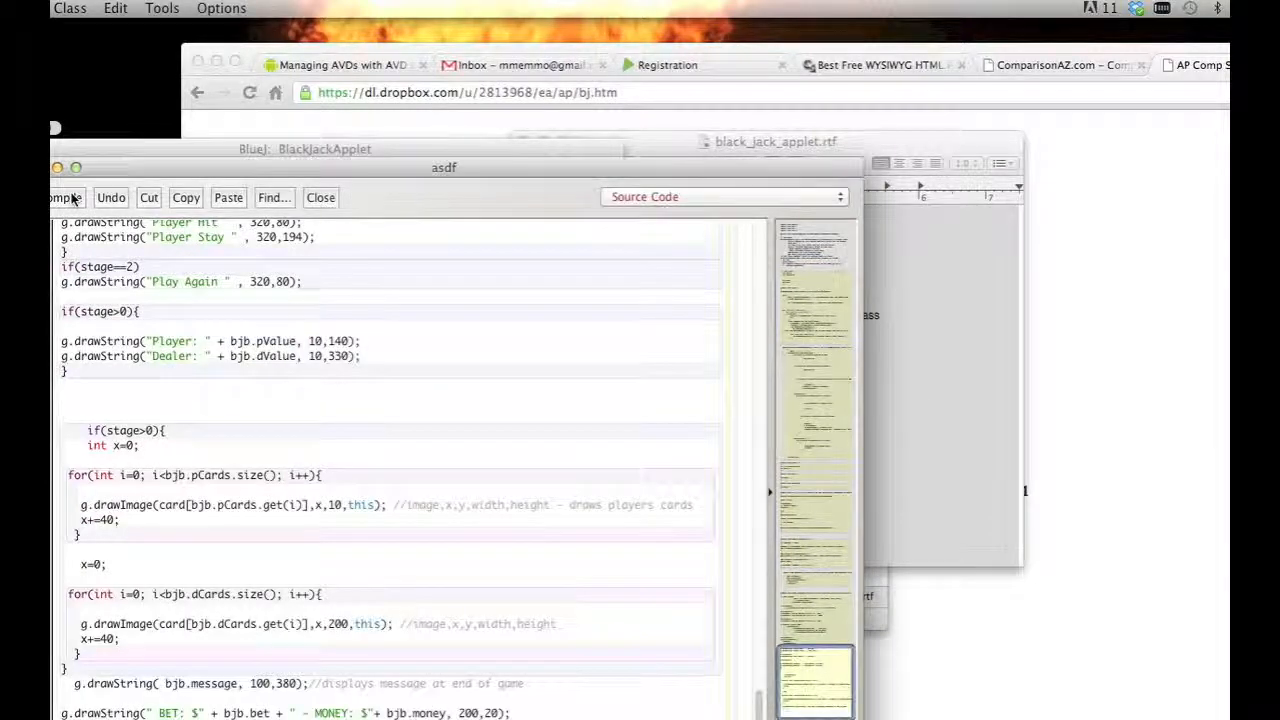
{"action": "left_click", "coordinate": [64, 198]}
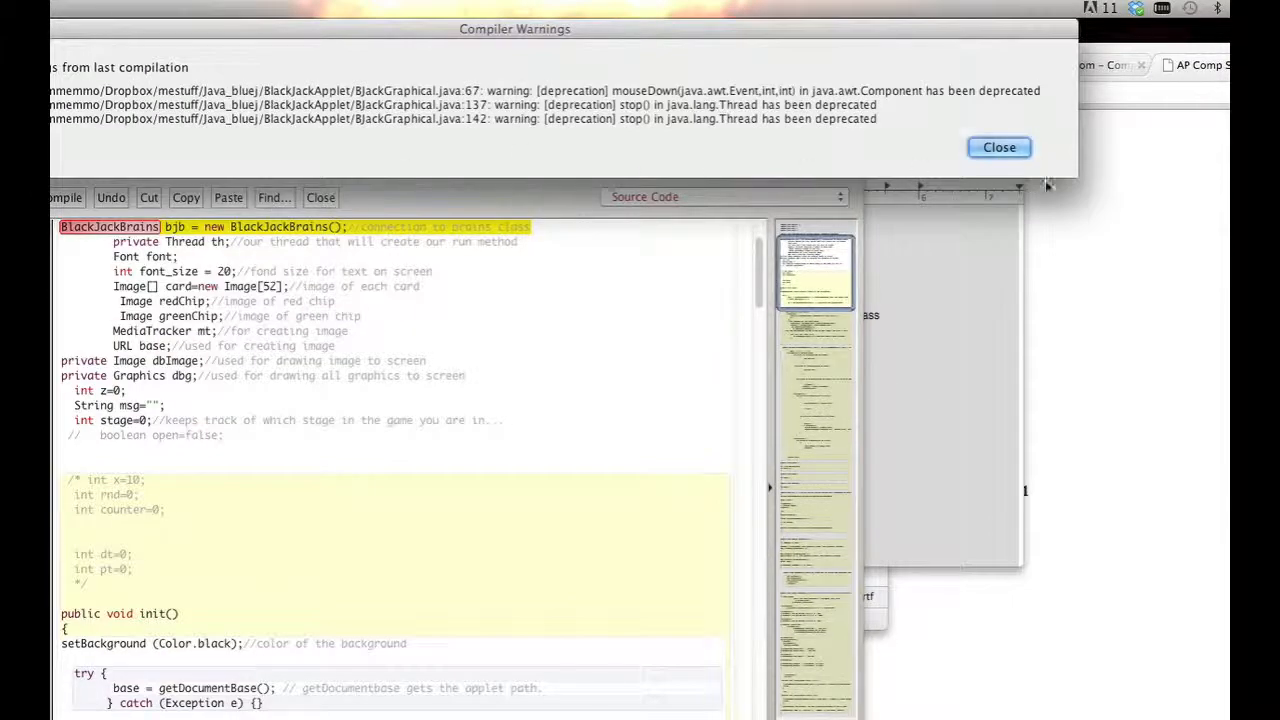
{"action": "left_click", "coordinate": [998, 148]}
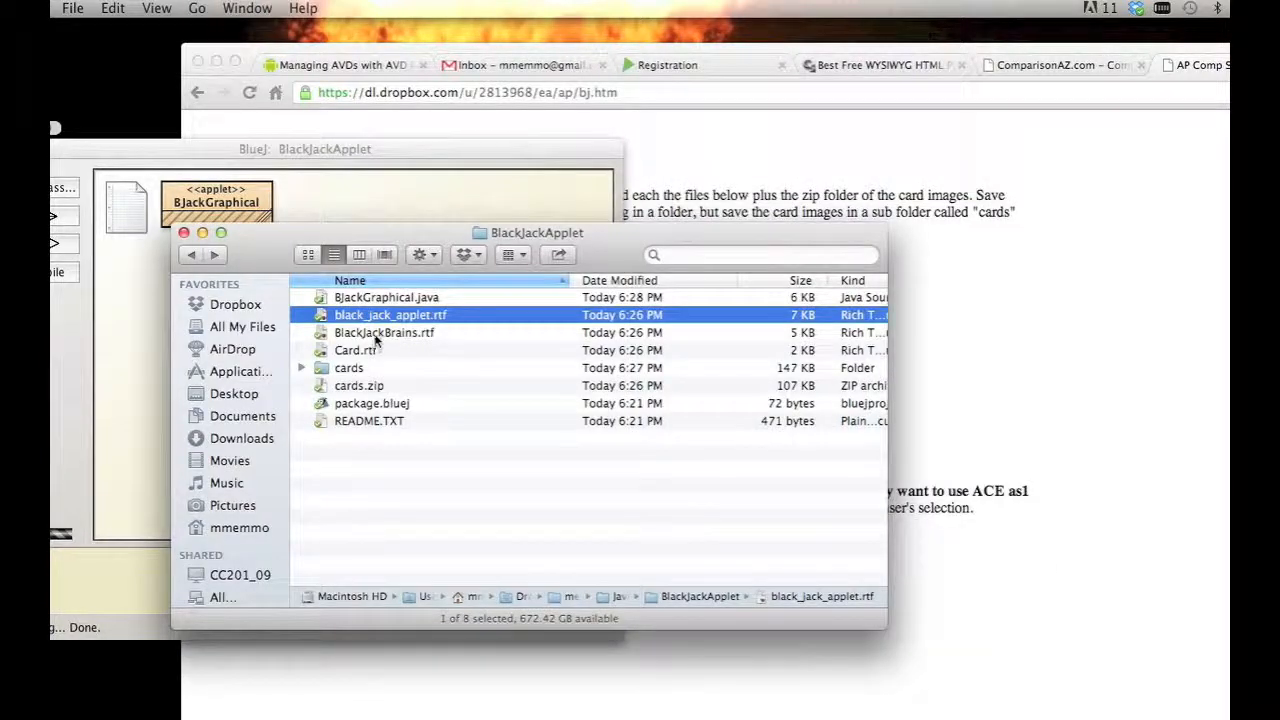
Create a BlackJackBrains class and fill it with the BlackJackBrains.rtf source.
{"action": "double_click", "coordinate": [384, 332]}
{"action": "type", "text": "asdf"}
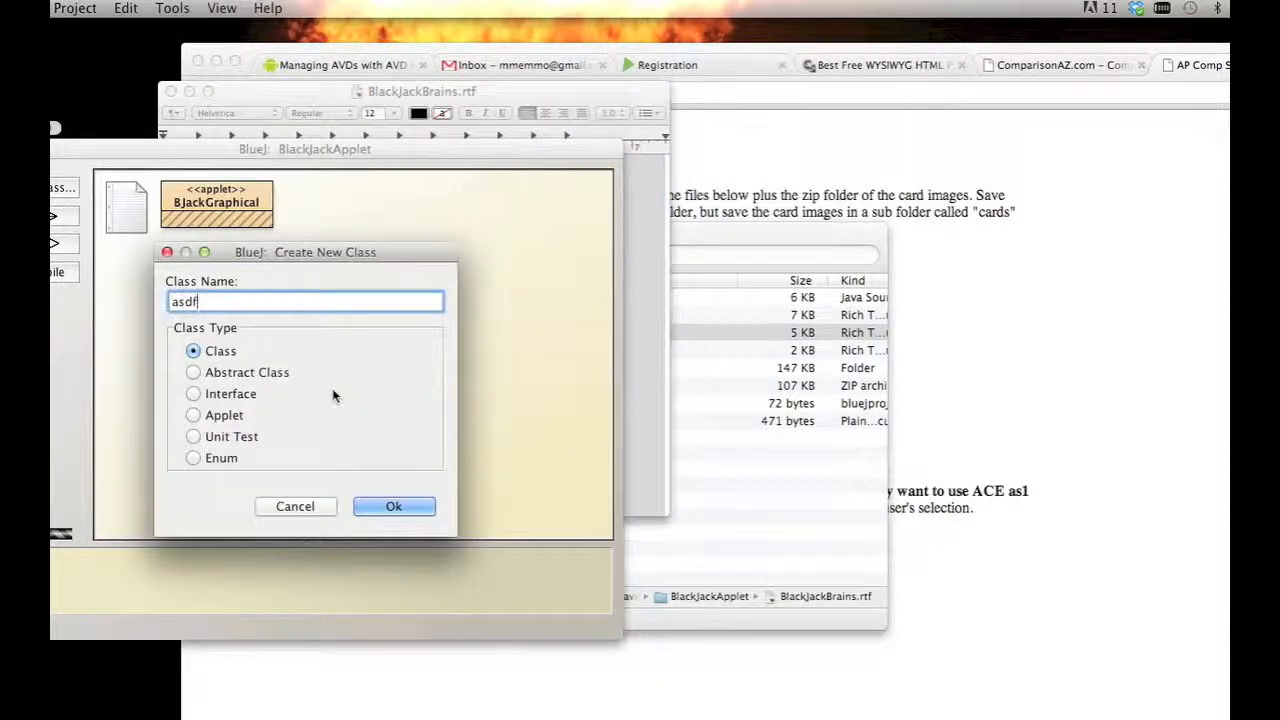
{"action": "left_click", "coordinate": [392, 506]}
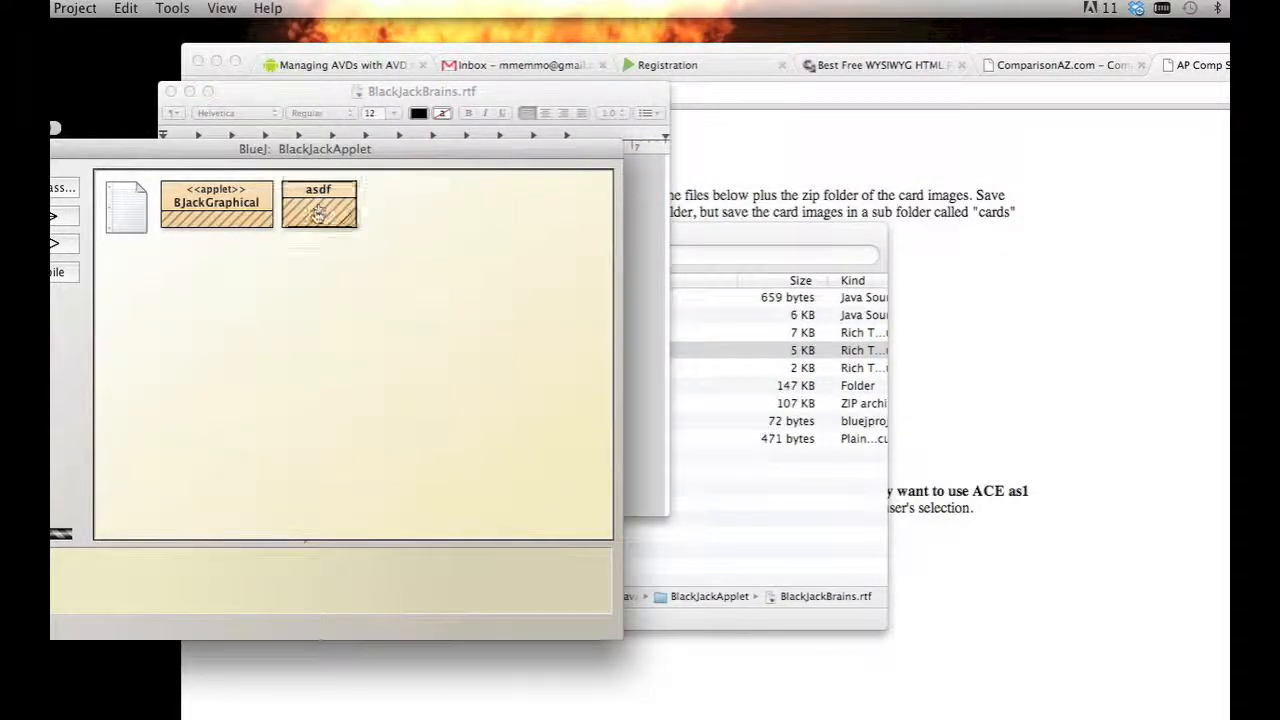
{"action": "double_click", "coordinate": [318, 204]}
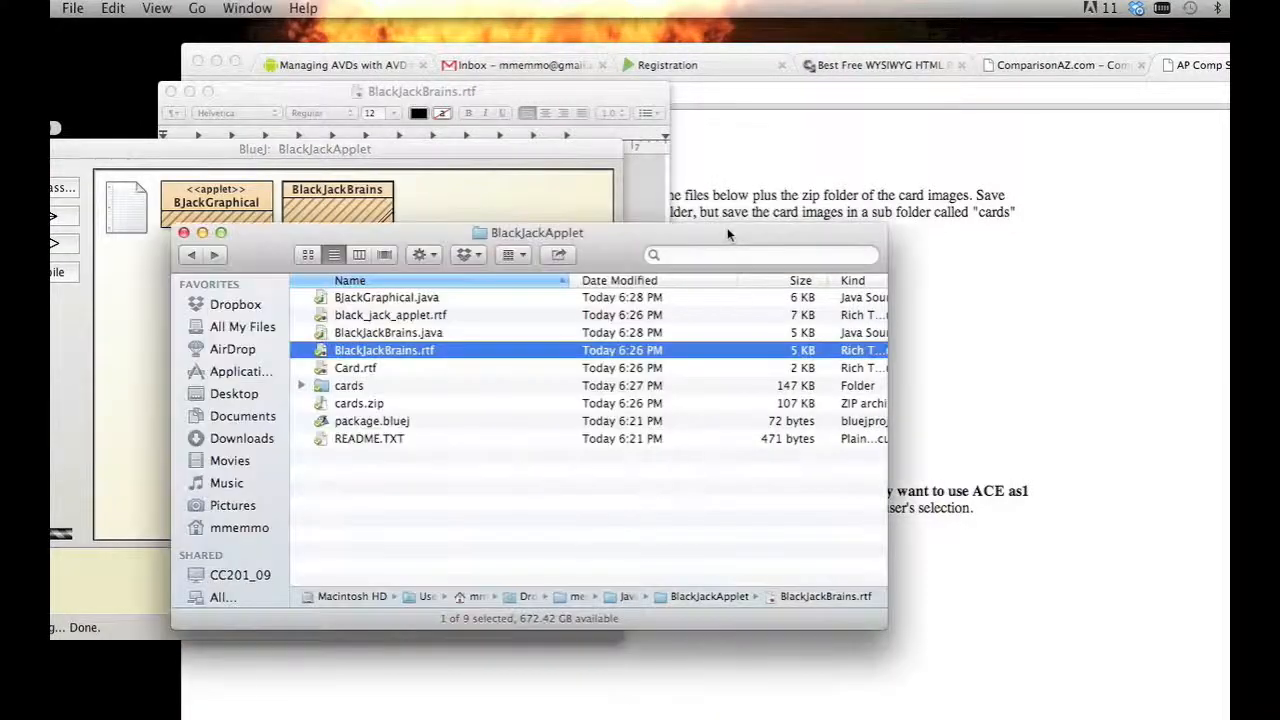
Copy all of the Card class code from Card.rtf in Finder.
{"action": "left_click", "coordinate": [356, 368]}
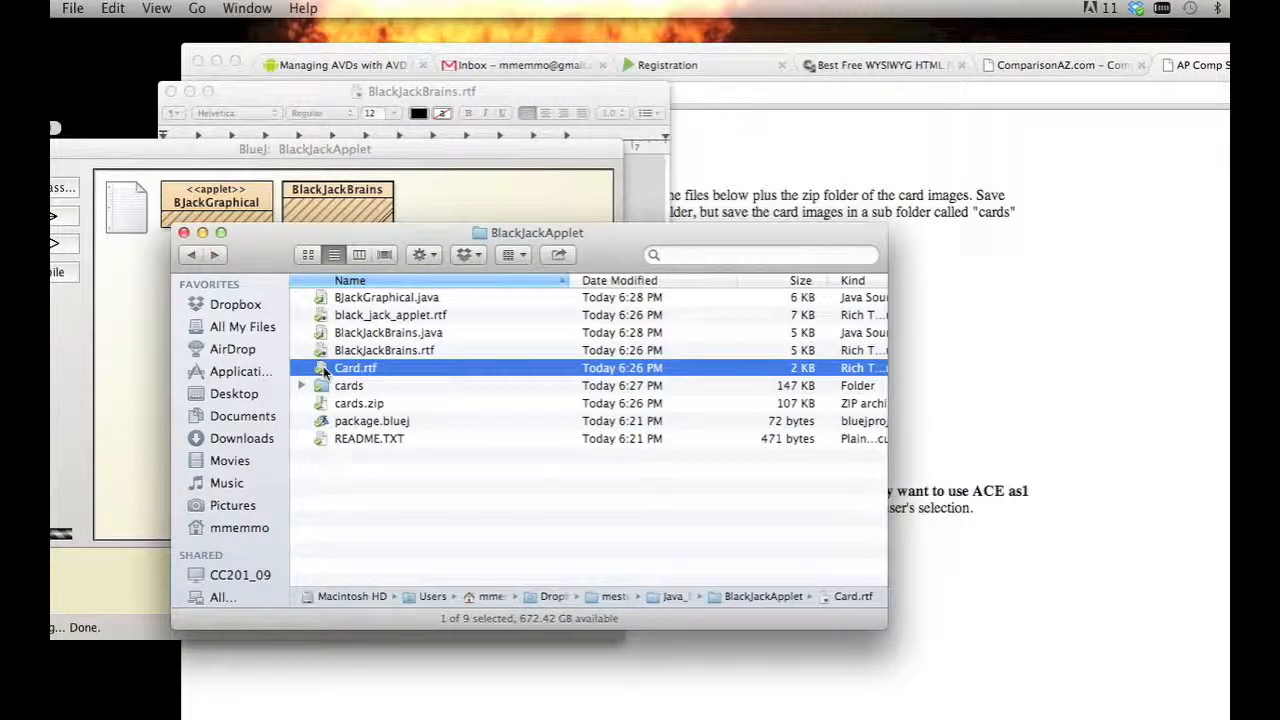
{"action": "double_click", "coordinate": [356, 368]}
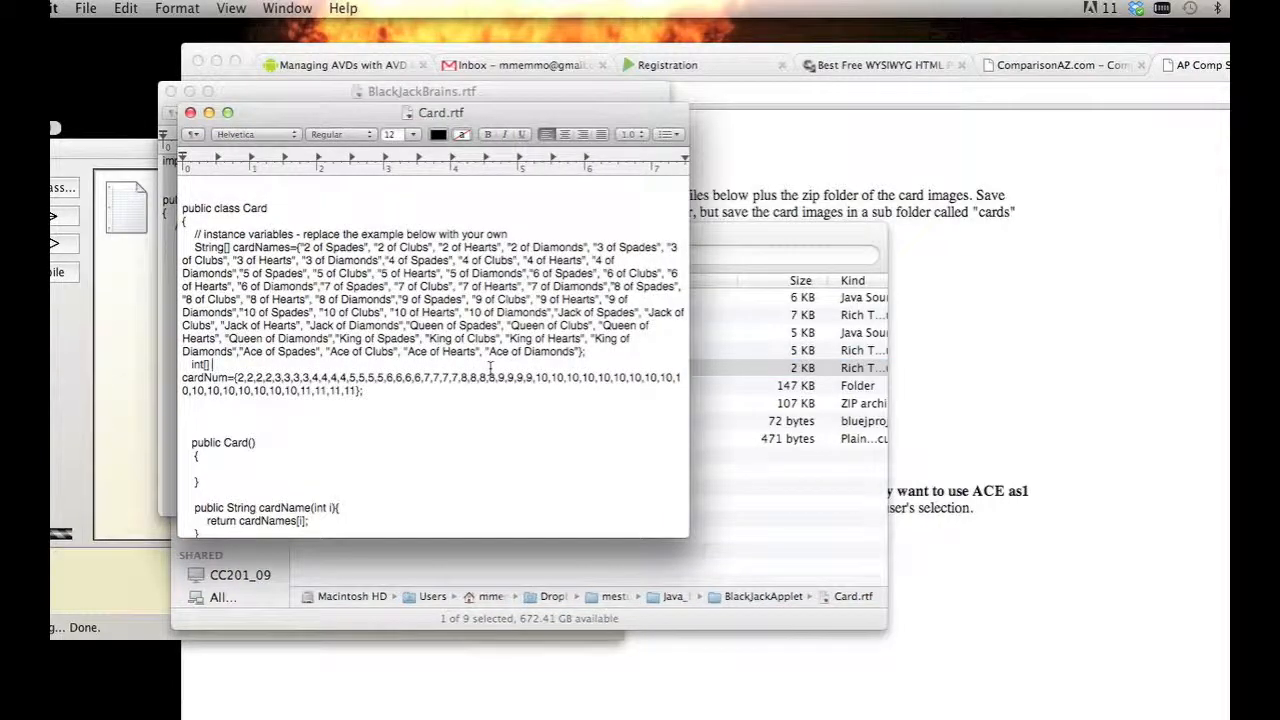
{"action": "key", "text": "cmd+a"}
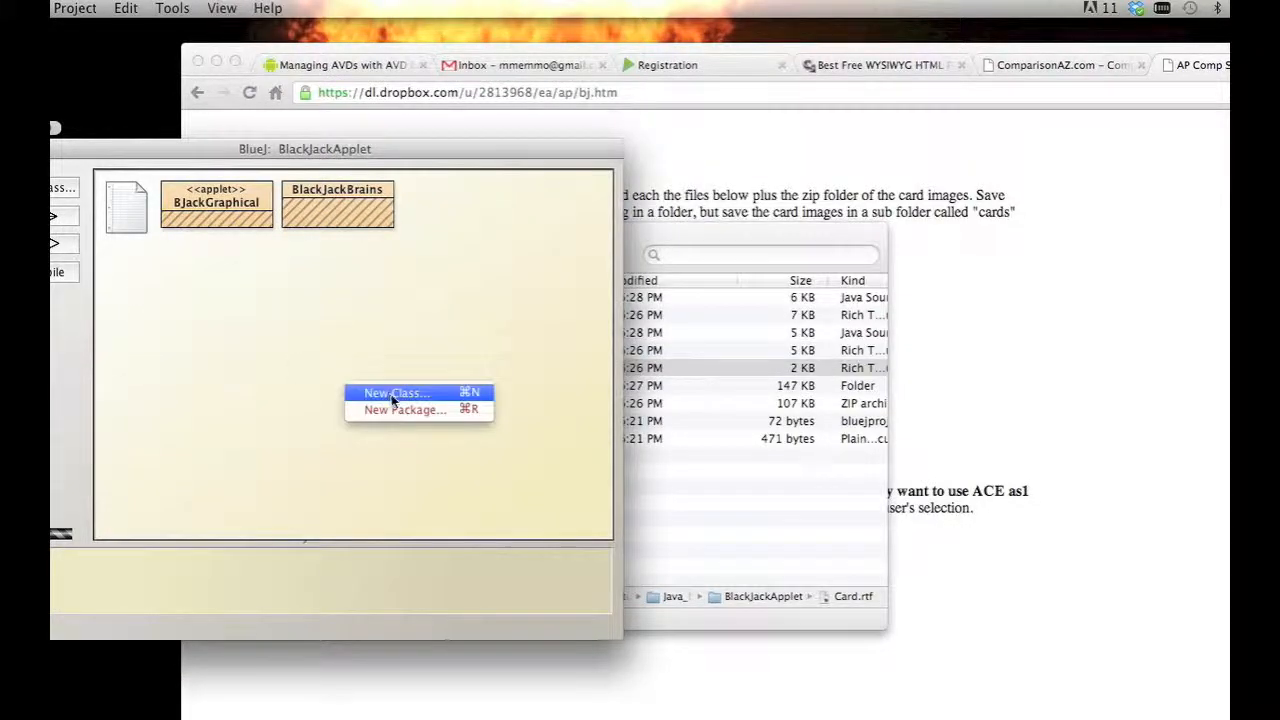
Create a Card class holding the pasted Card.rtf code.
{"action": "left_click", "coordinate": [396, 392]}
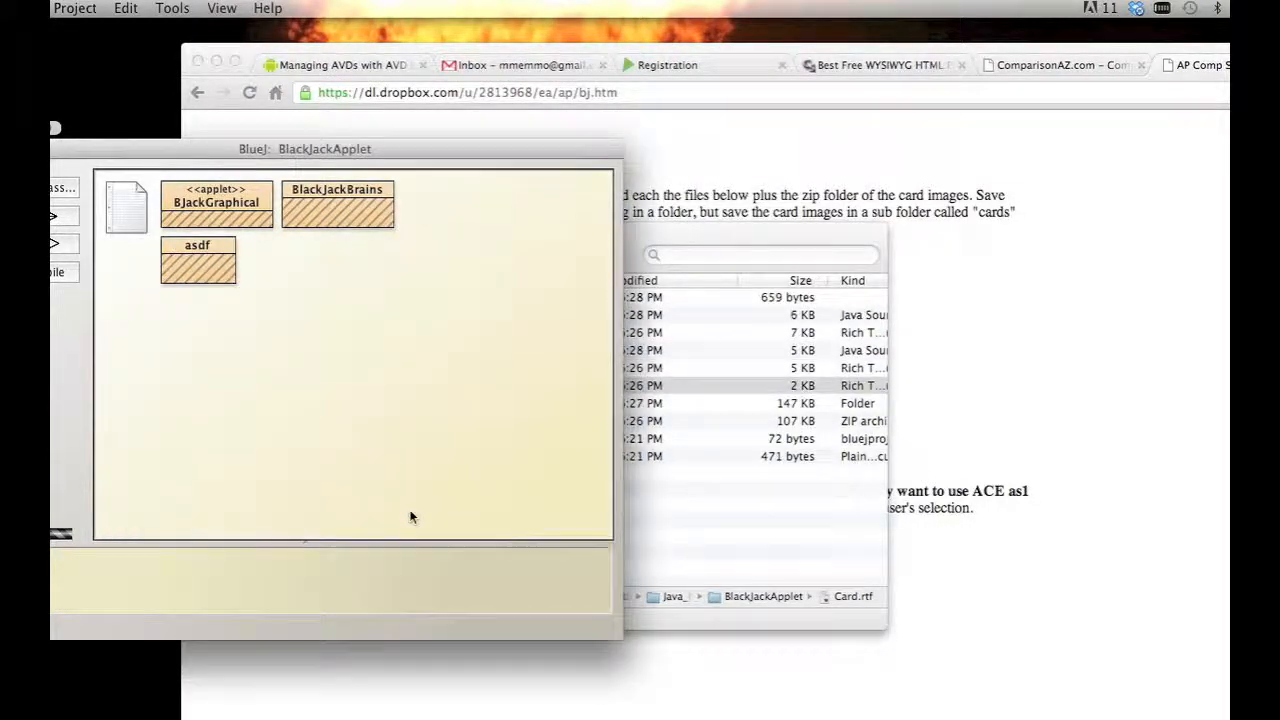
{"action": "double_click", "coordinate": [196, 260]}
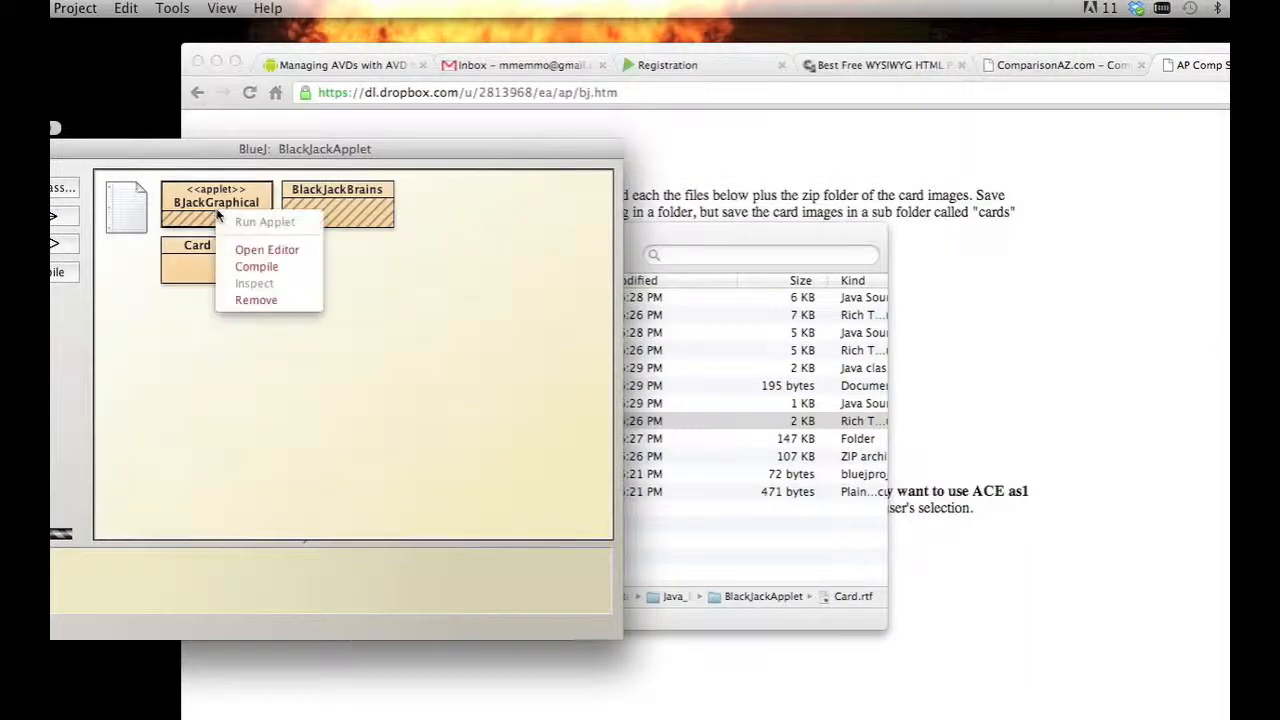
Compile BJackGraphical and BlackJackBrains, then line Card up in the top row beside them.
{"action": "left_click", "coordinate": [256, 266]}
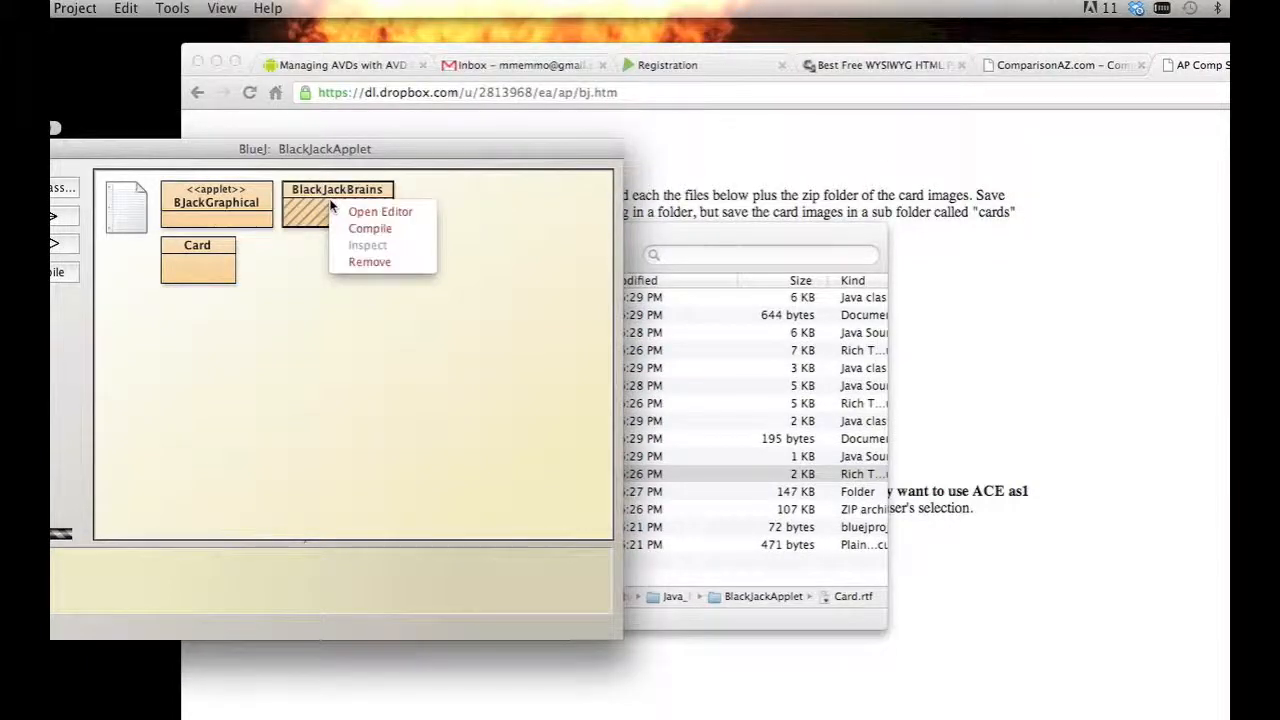
{"action": "left_click", "coordinate": [370, 228]}
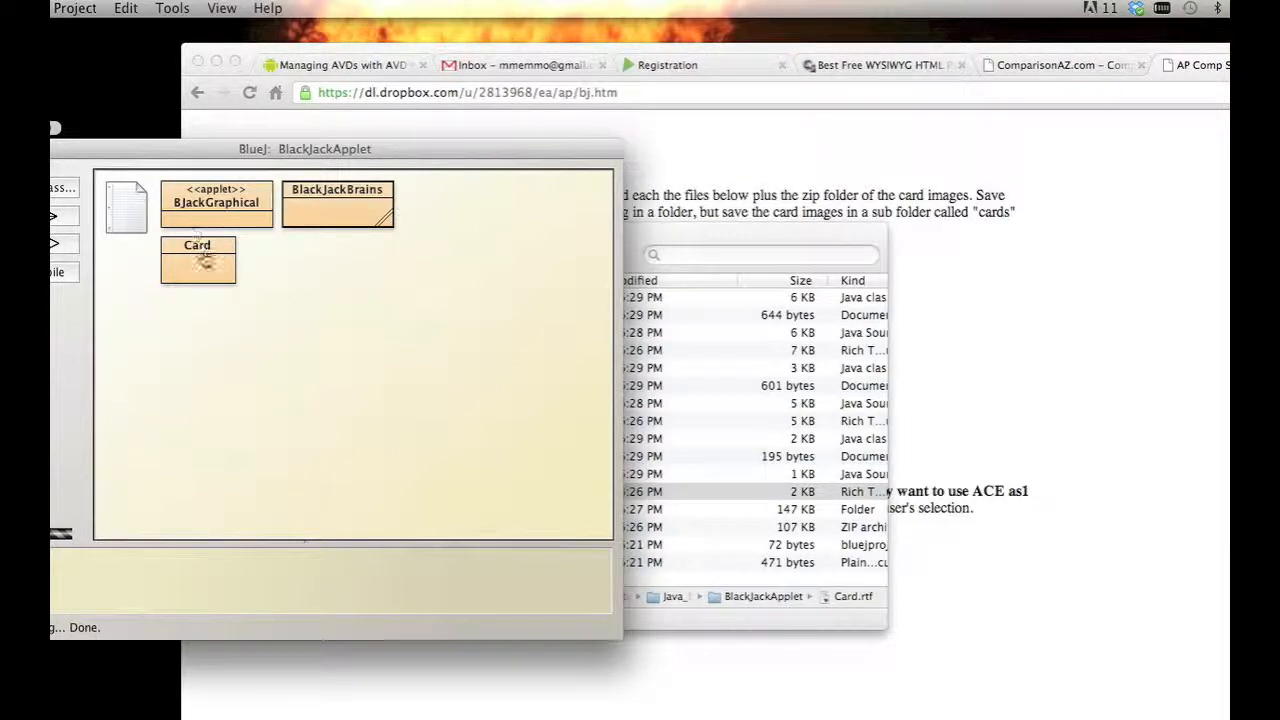
{"action": "mouse_move", "coordinate": [220, 264]}
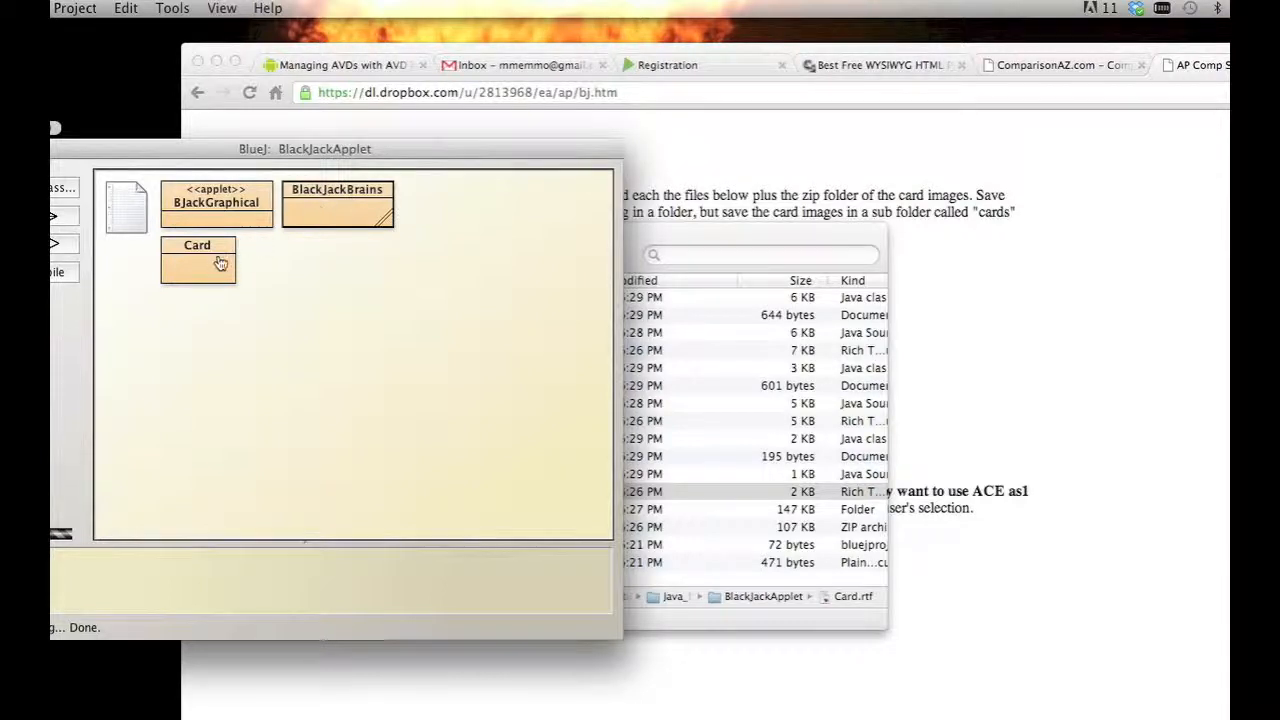
{"action": "left_click_drag", "start_coordinate": [196, 260], "coordinate": [468, 204]}
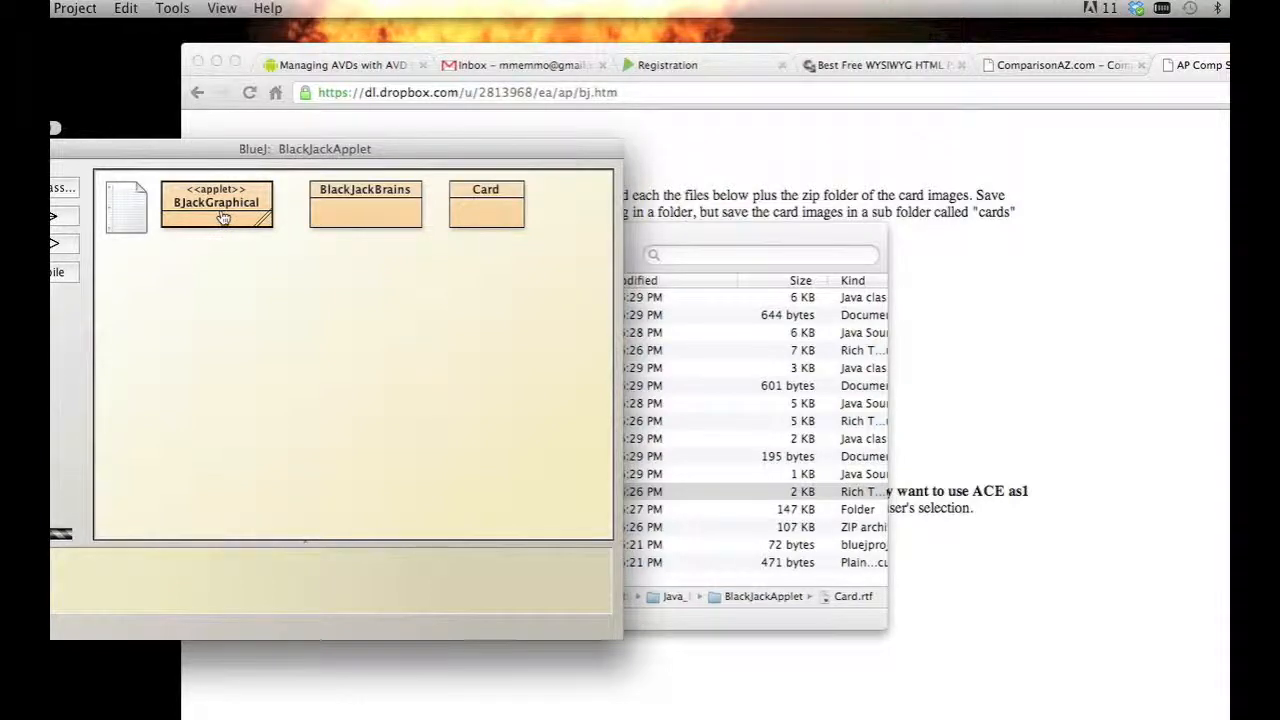
Run BJackGraphical as an applet in the appletviewer, showing the $30 bet / $100 money screen.
{"action": "right_click", "coordinate": [216, 204]}
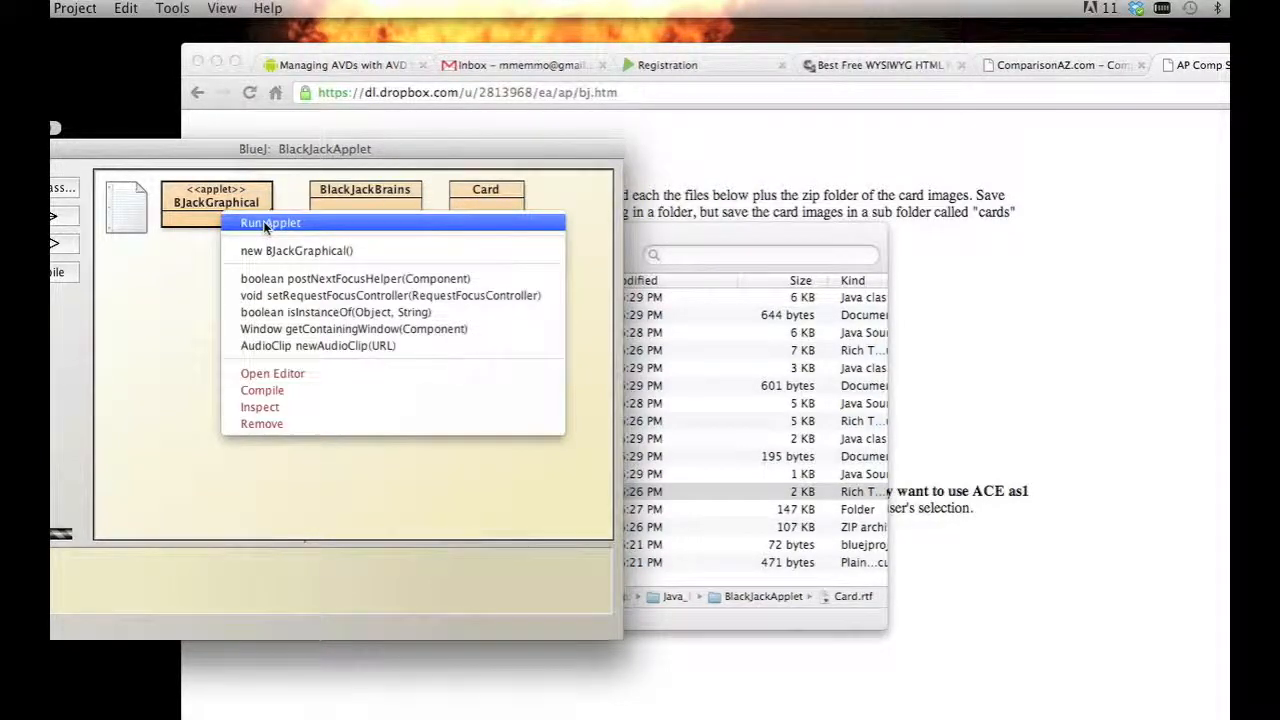
{"action": "left_click", "coordinate": [268, 222]}
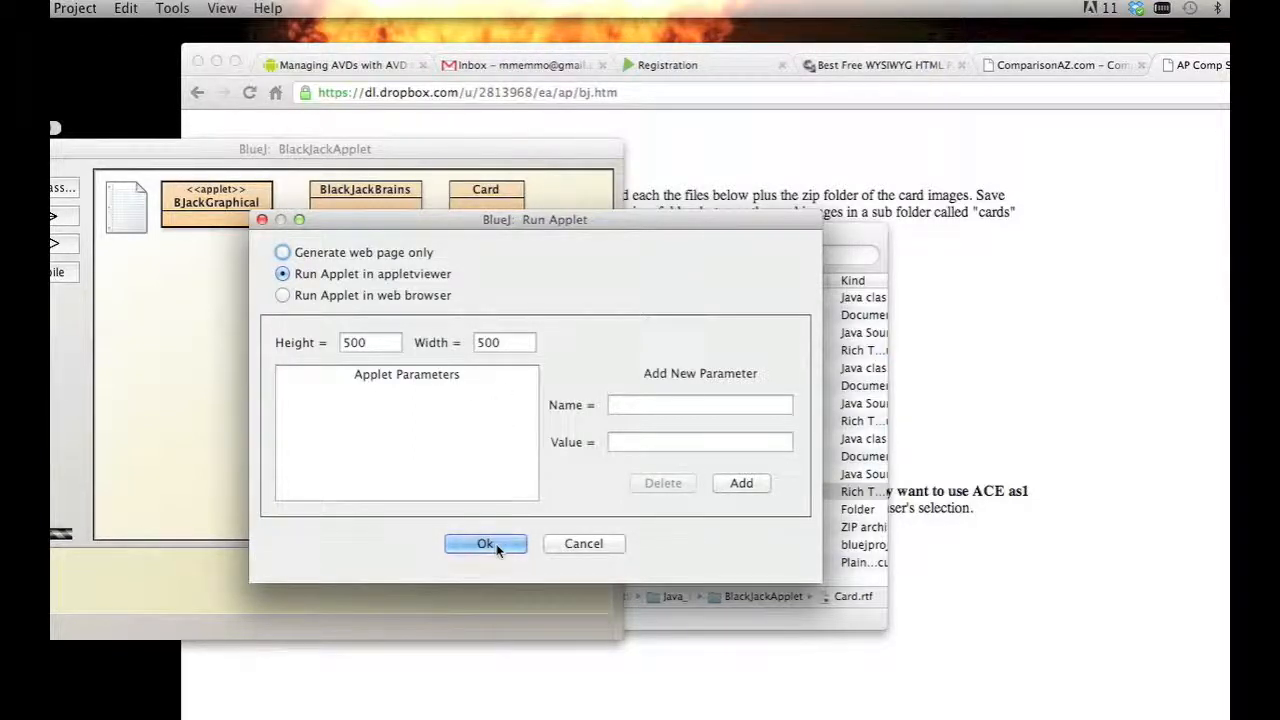
{"action": "left_click", "coordinate": [484, 544]}
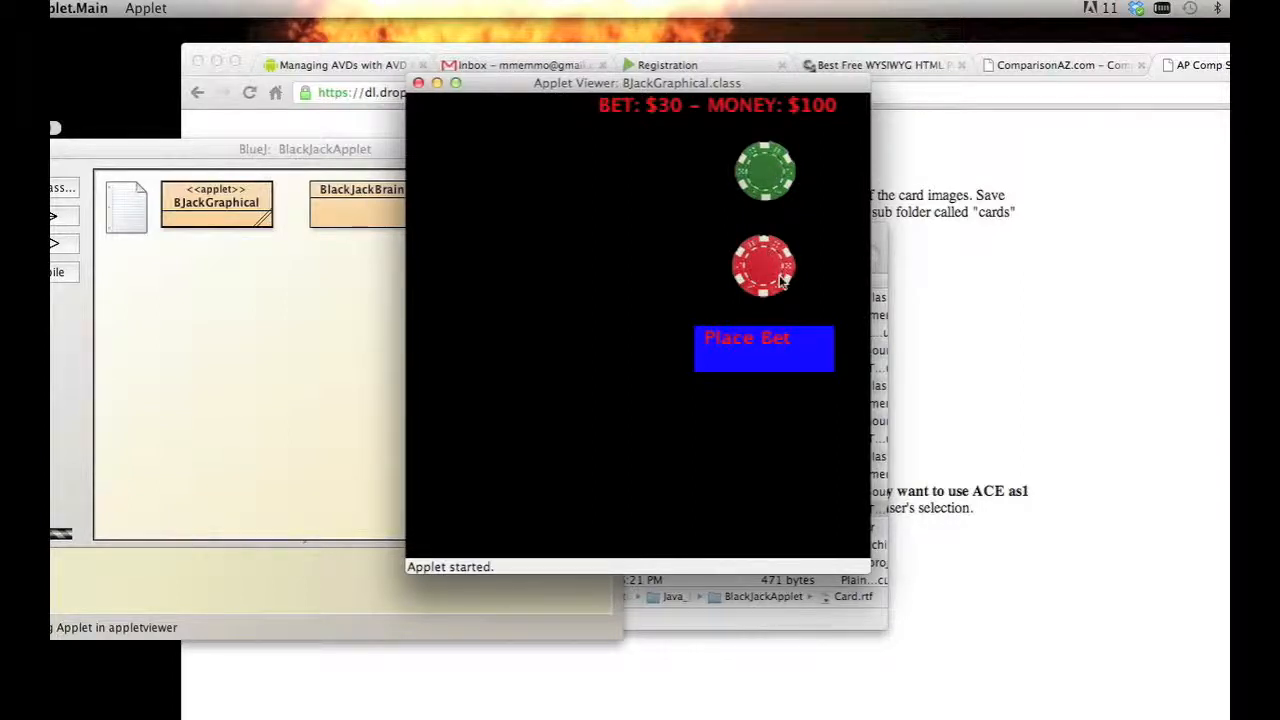
Play a $20 round standing on 18, ending in a push.
{"action": "left_click", "coordinate": [764, 264]}
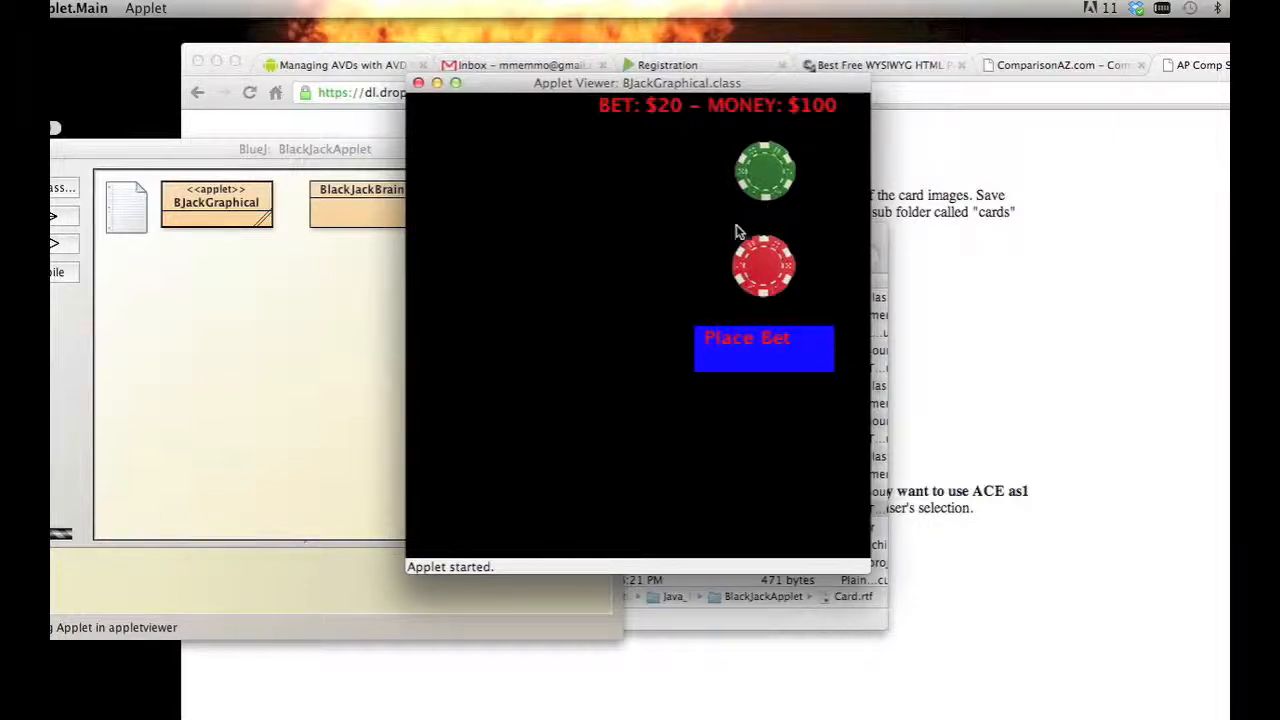
{"action": "left_click", "coordinate": [764, 348]}
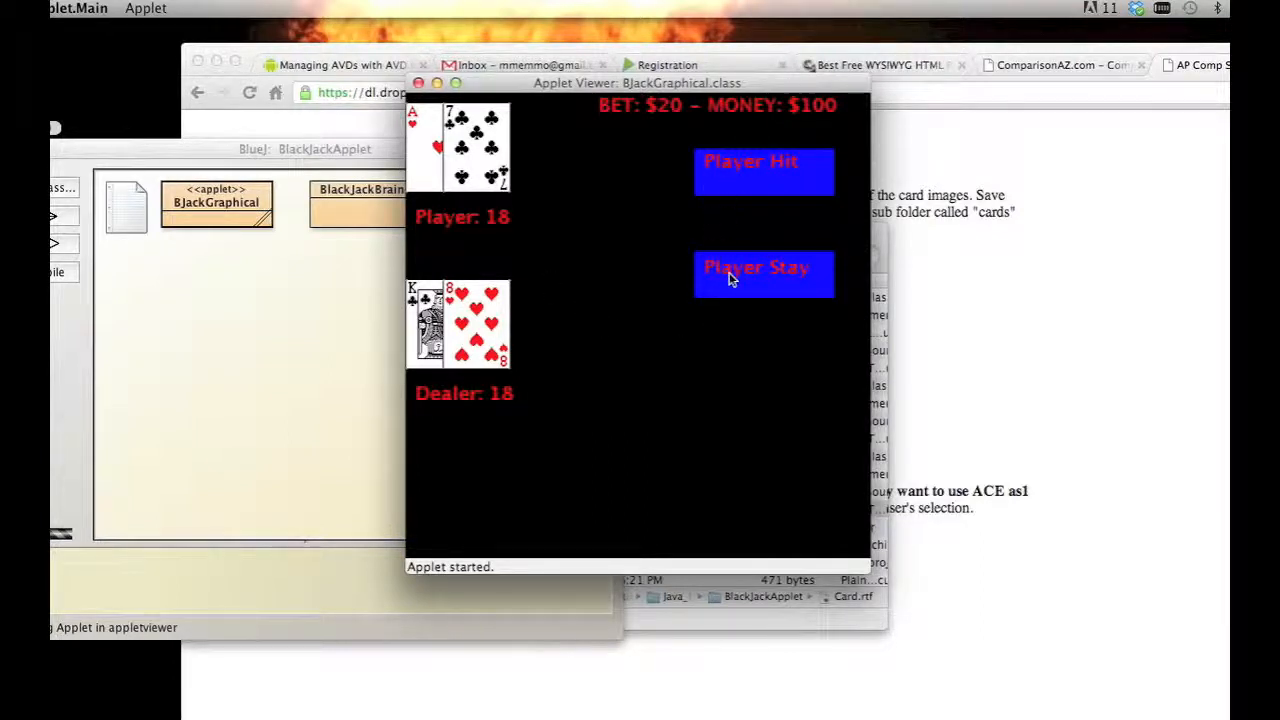
{"action": "left_click", "coordinate": [764, 274]}
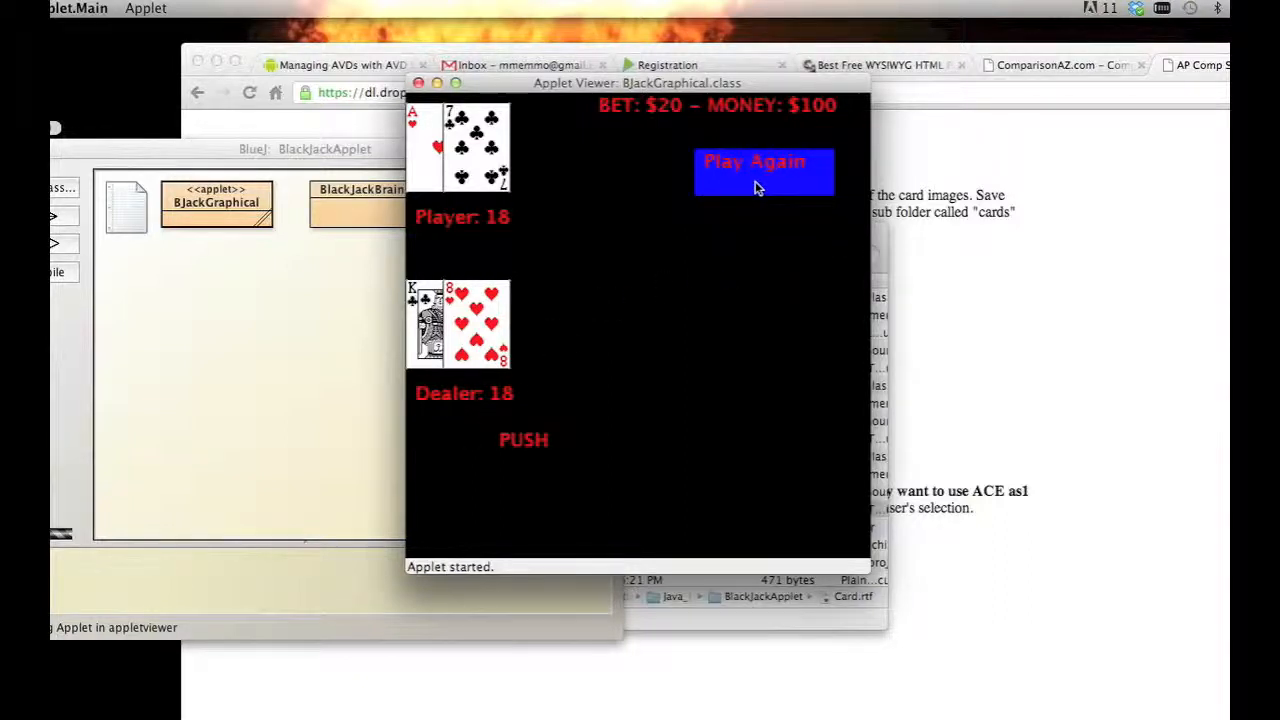
Play again with a $40 bet, stand on 20 and win to reach $140.
{"action": "left_click", "coordinate": [764, 170]}
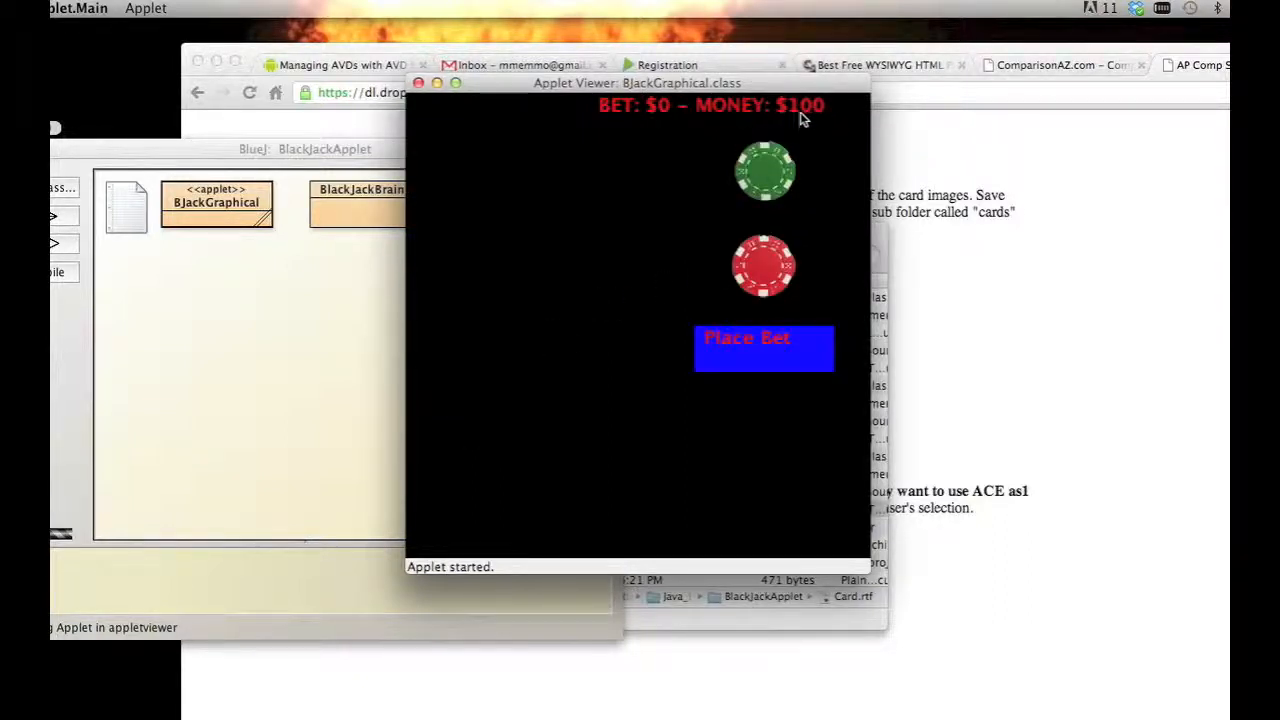
{"action": "left_click", "coordinate": [764, 170]}
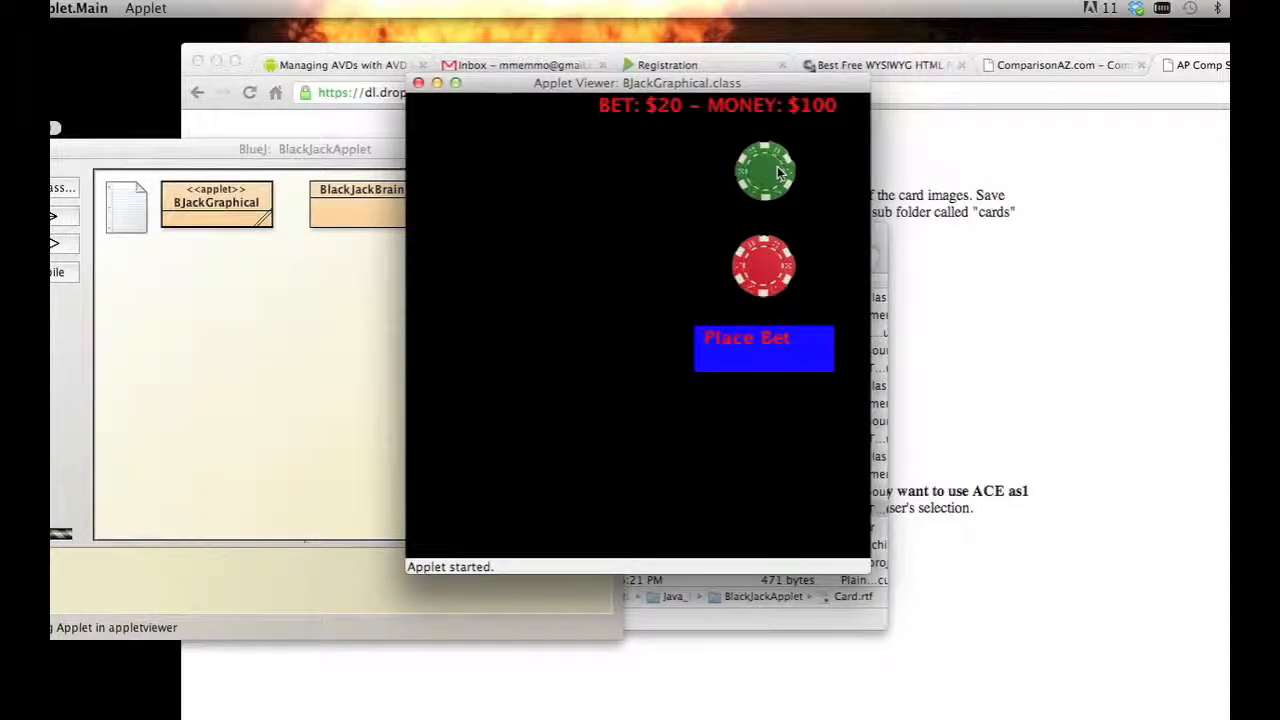
{"action": "left_click", "coordinate": [764, 348]}
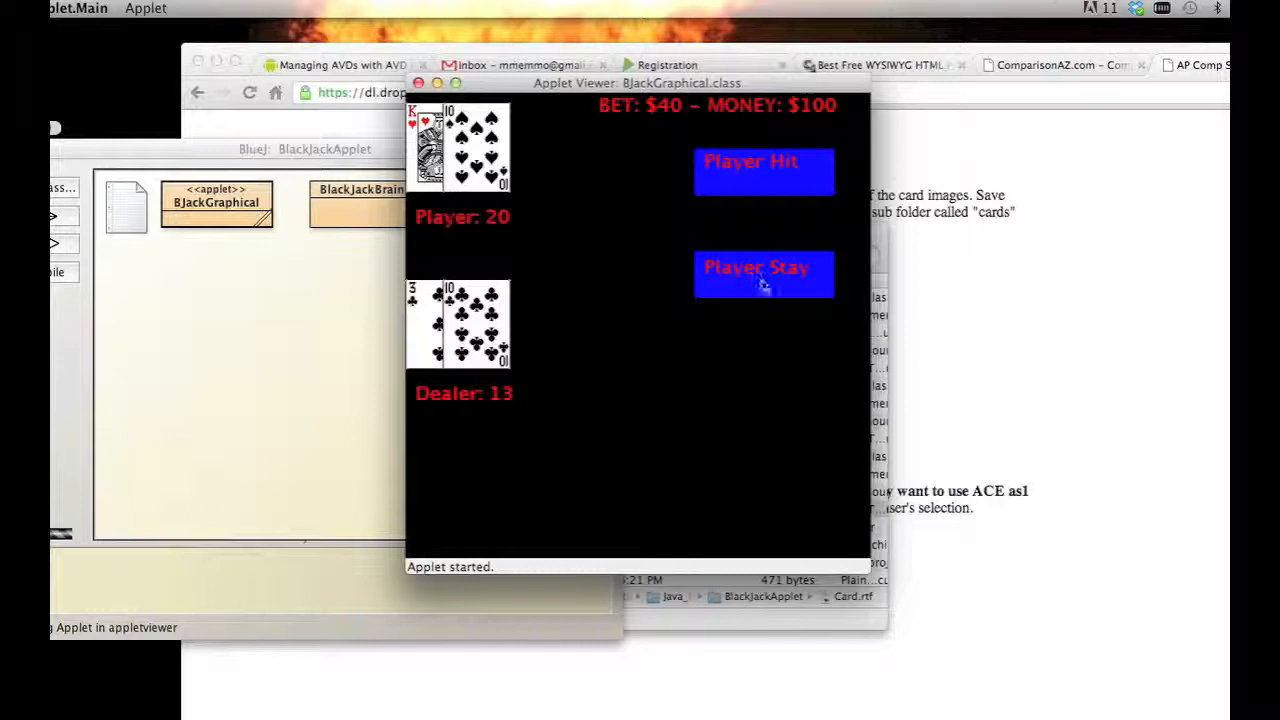
{"action": "left_click", "coordinate": [764, 276]}
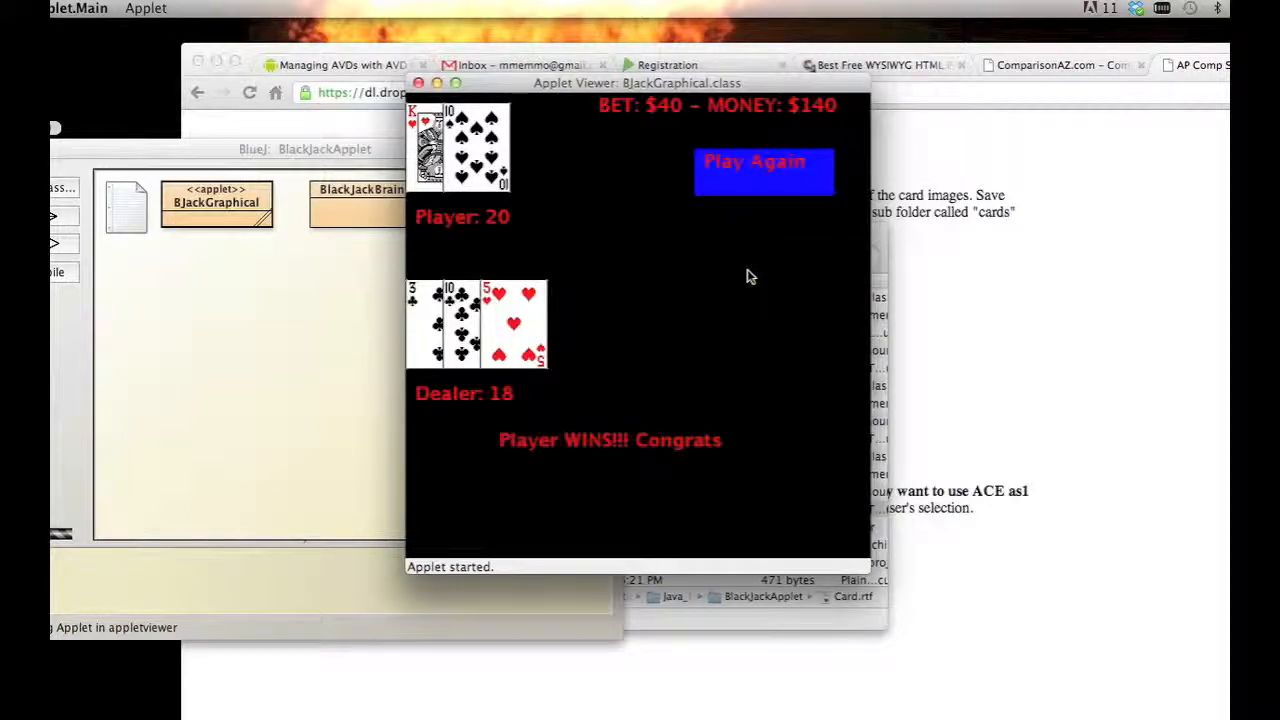
{"action": "mouse_move", "coordinate": [808, 130]}
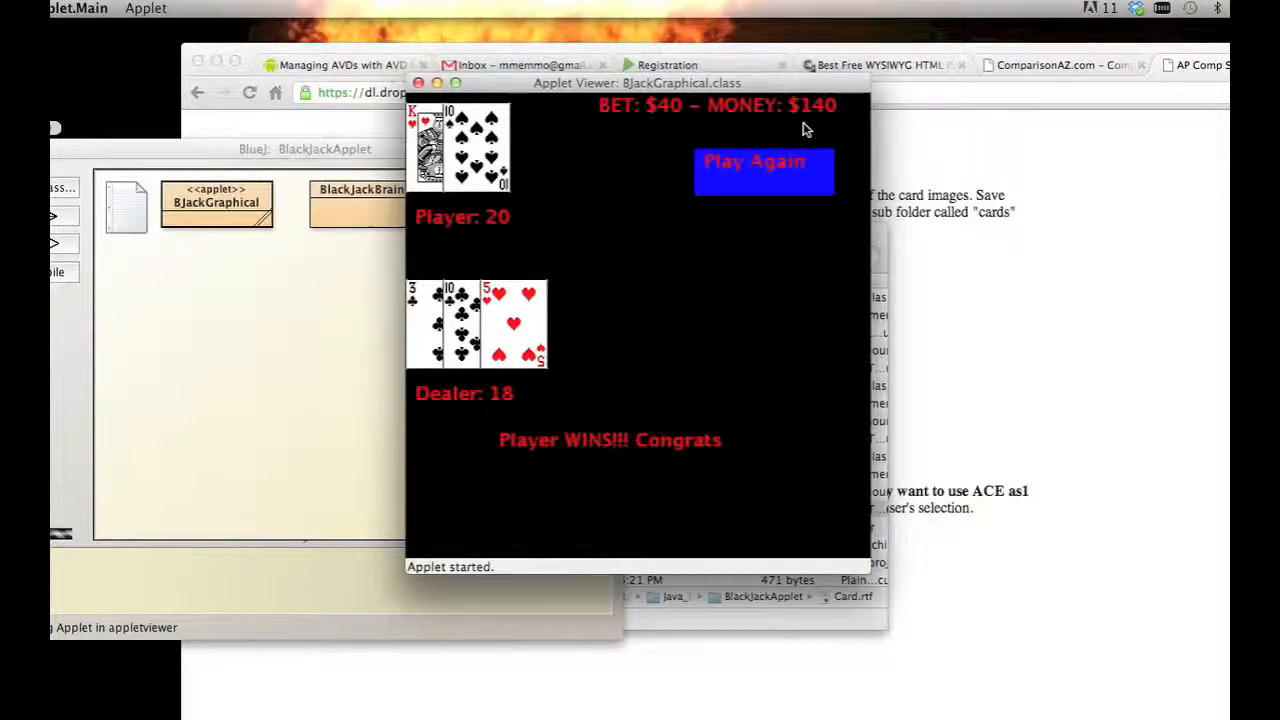